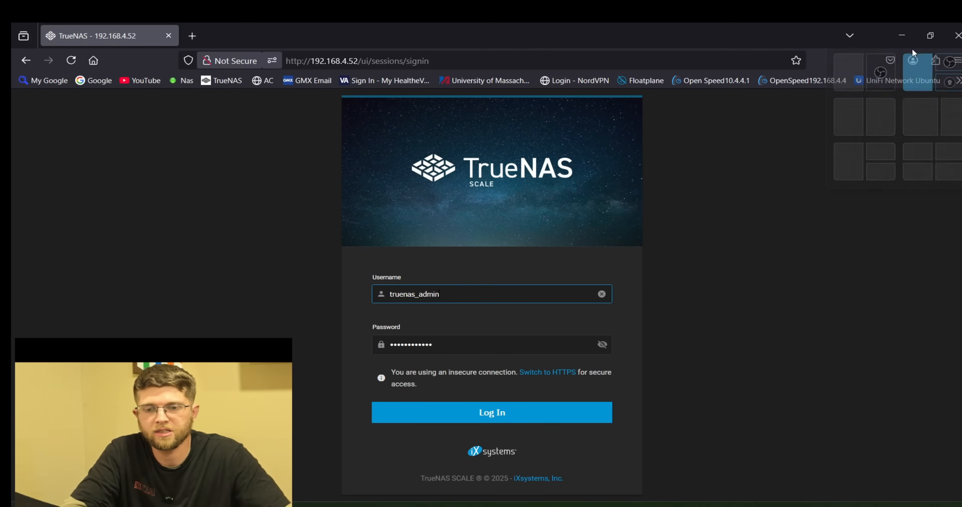
Log in to TrueNAS Scale and bring up the syncthing app's web interface from Installed apps.
click(491, 412)
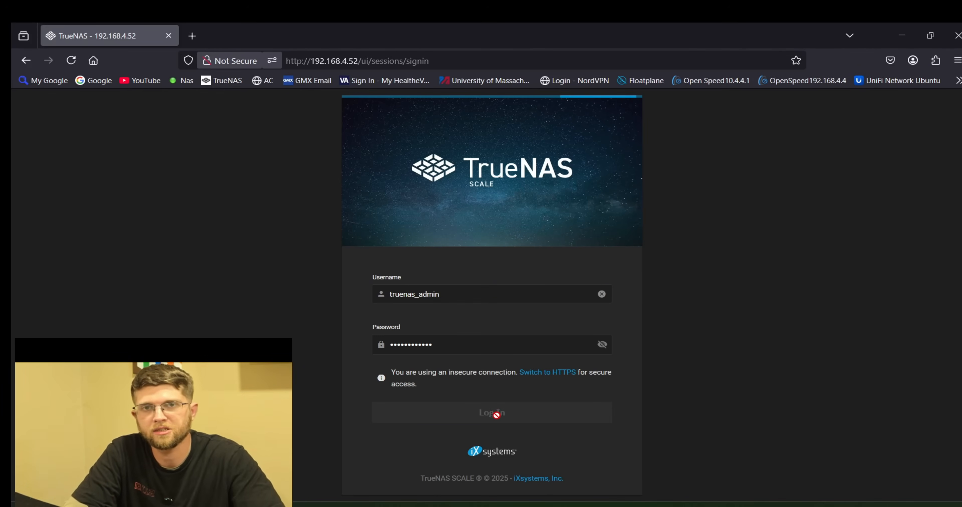
click(491, 412)
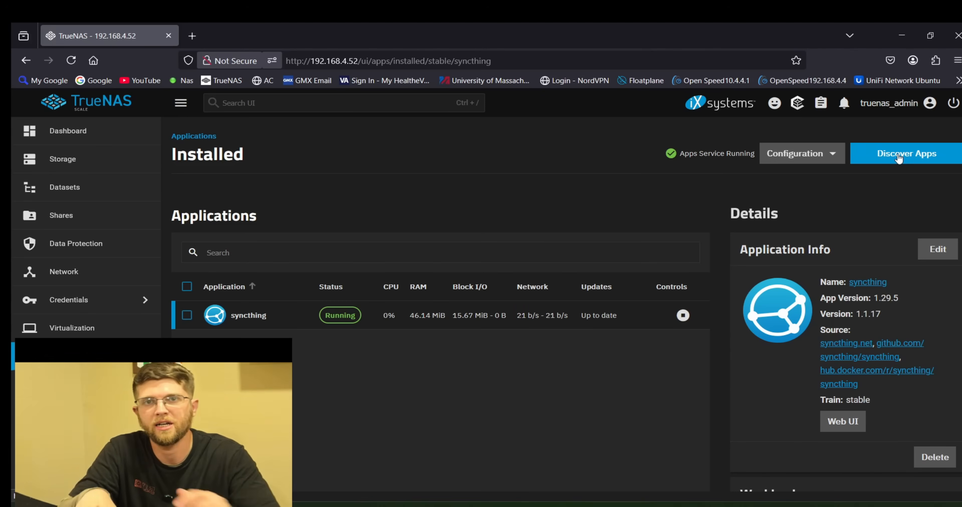
mouse_move(401, 323)
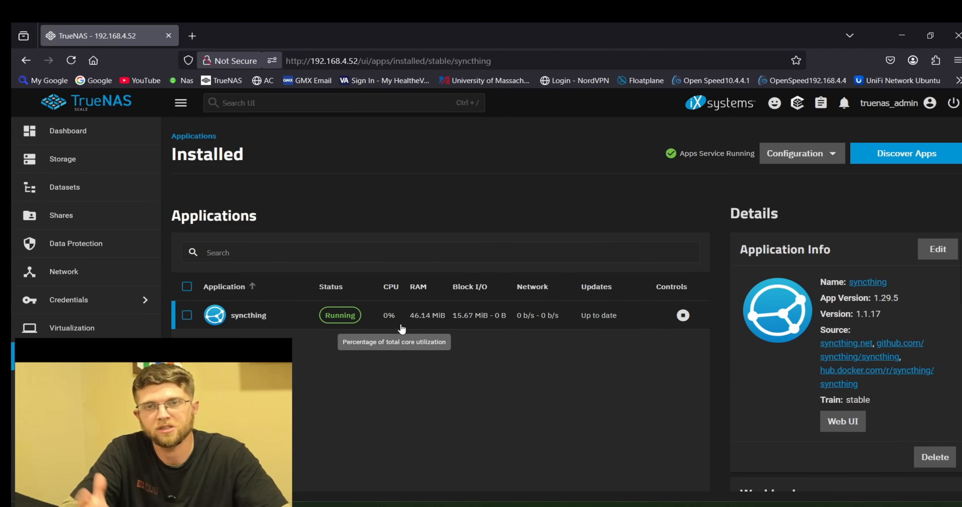
click(842, 422)
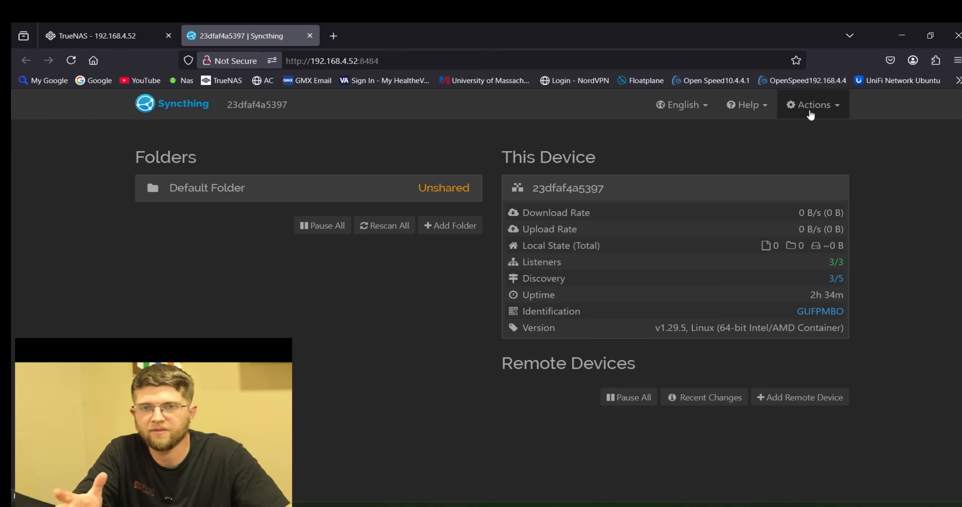
click(811, 105)
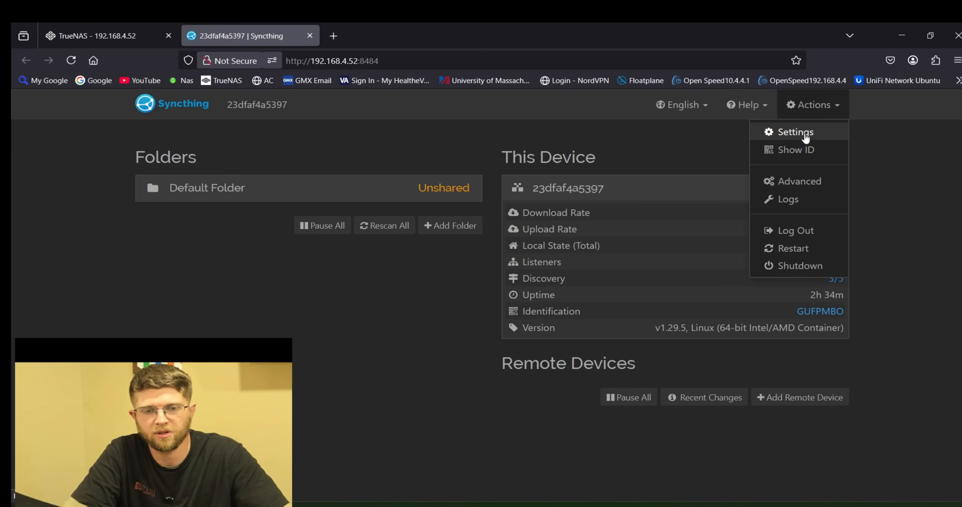
click(795, 131)
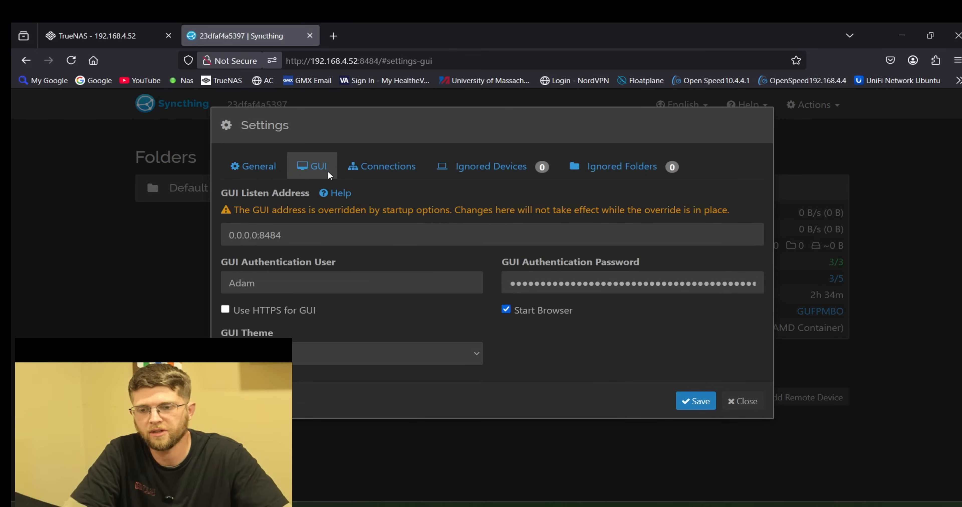
mouse_move(274, 273)
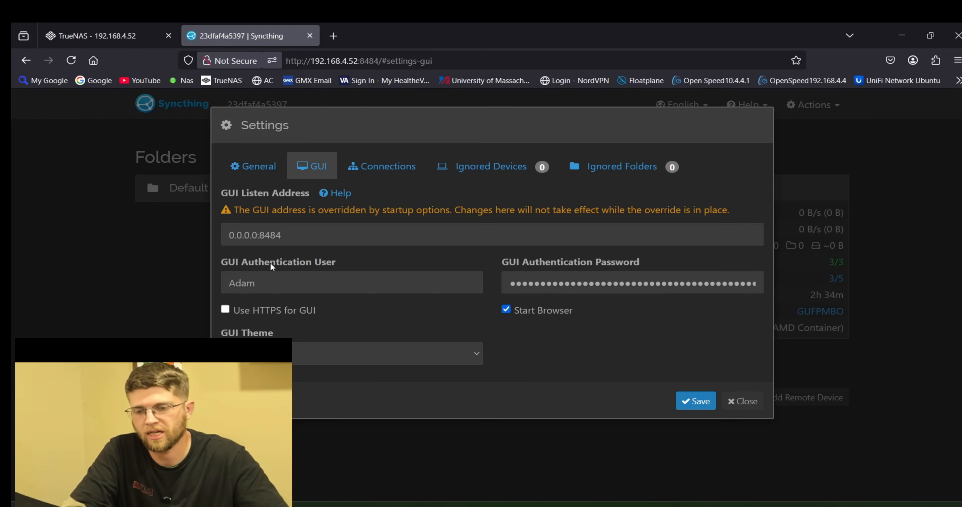
mouse_move(424, 240)
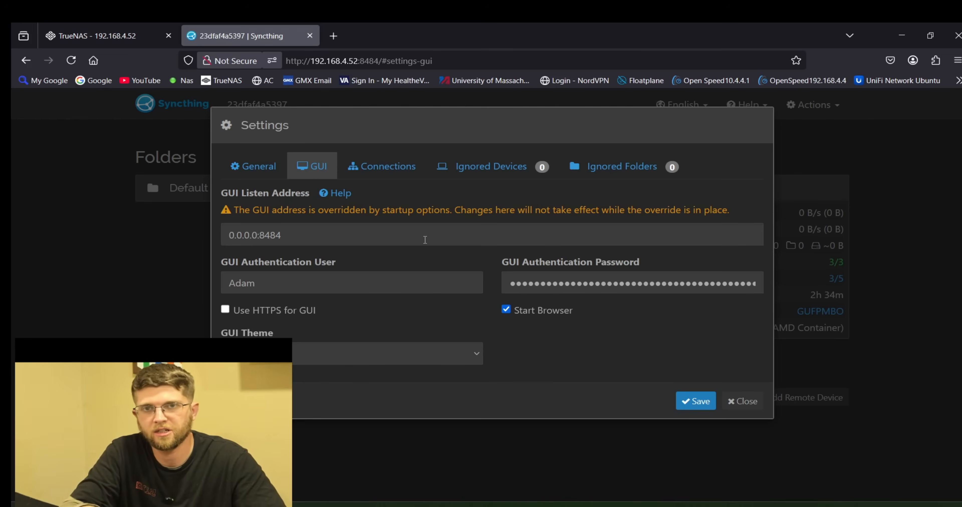
click(741, 401)
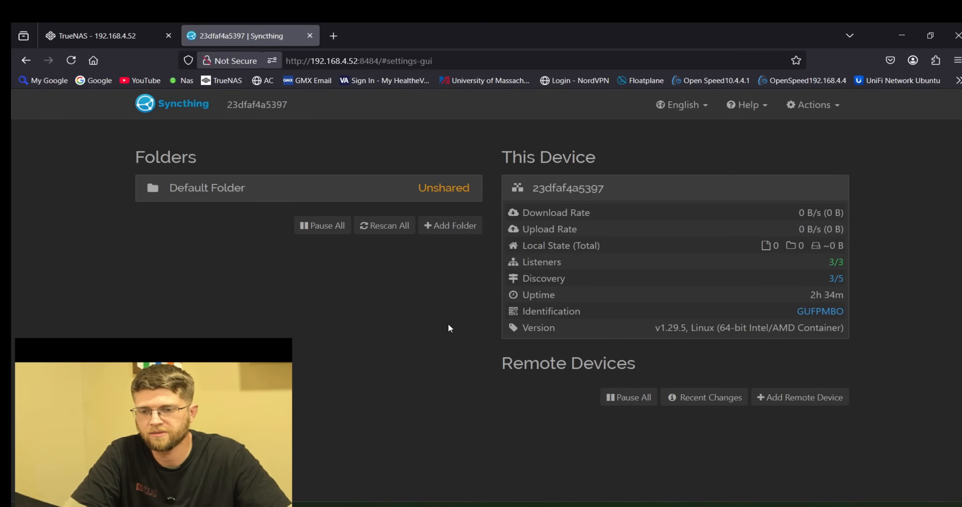
mouse_move(454, 251)
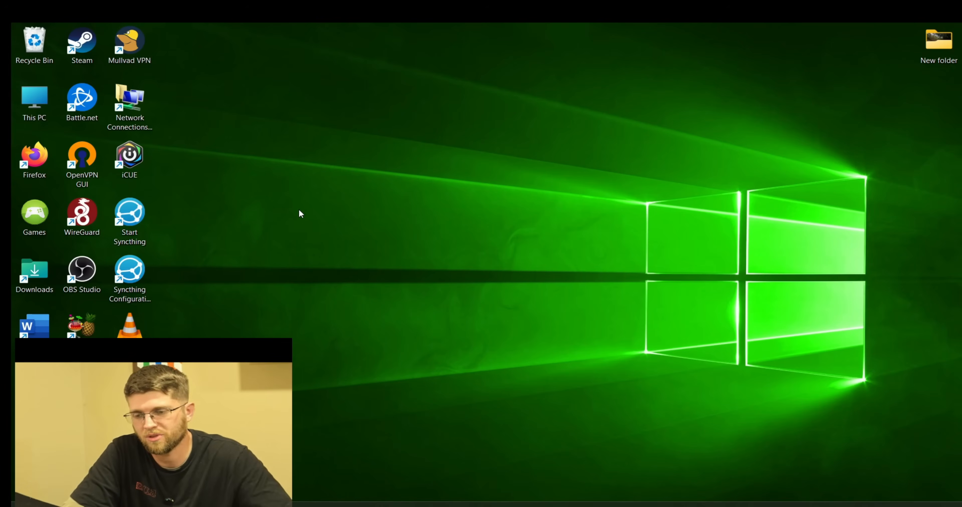
Start Syncthing from the desktop shortcut and acknowledge the already-running message.
double_click(129, 213)
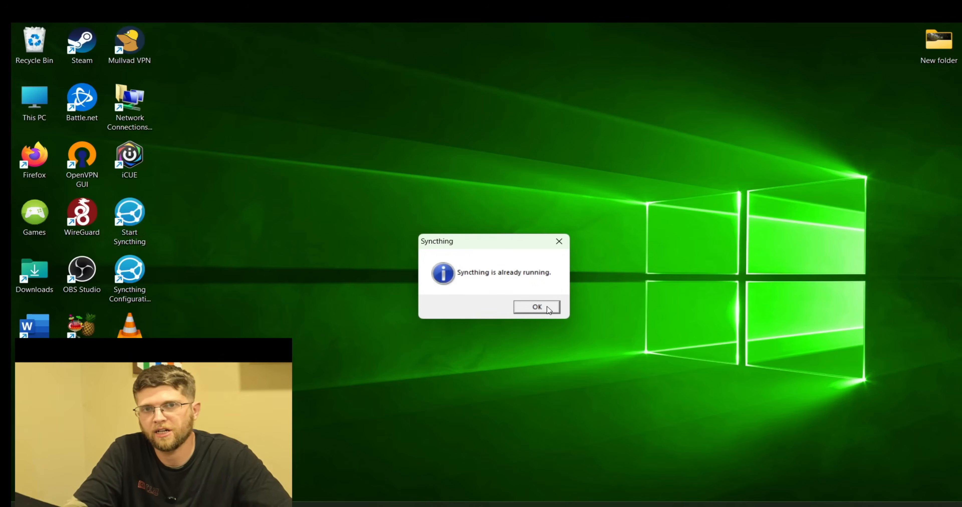
click(536, 306)
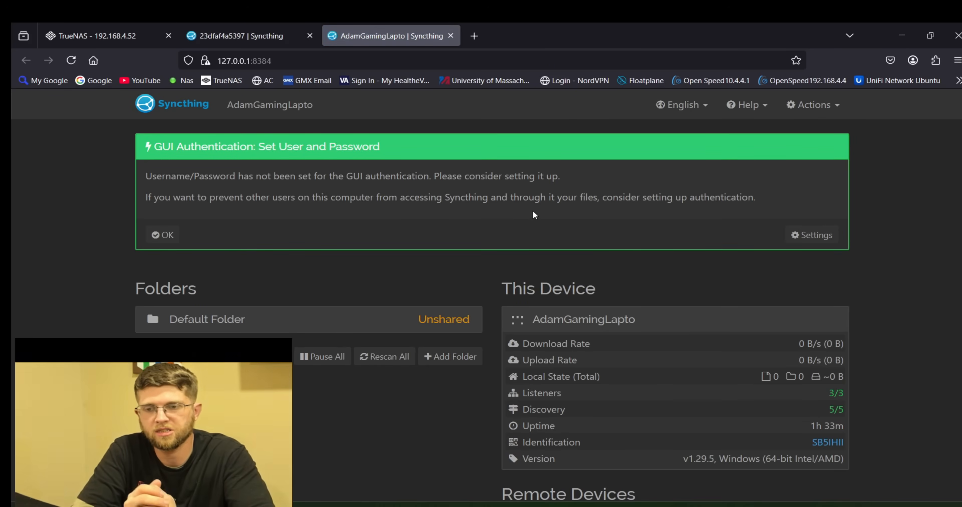
mouse_move(249, 35)
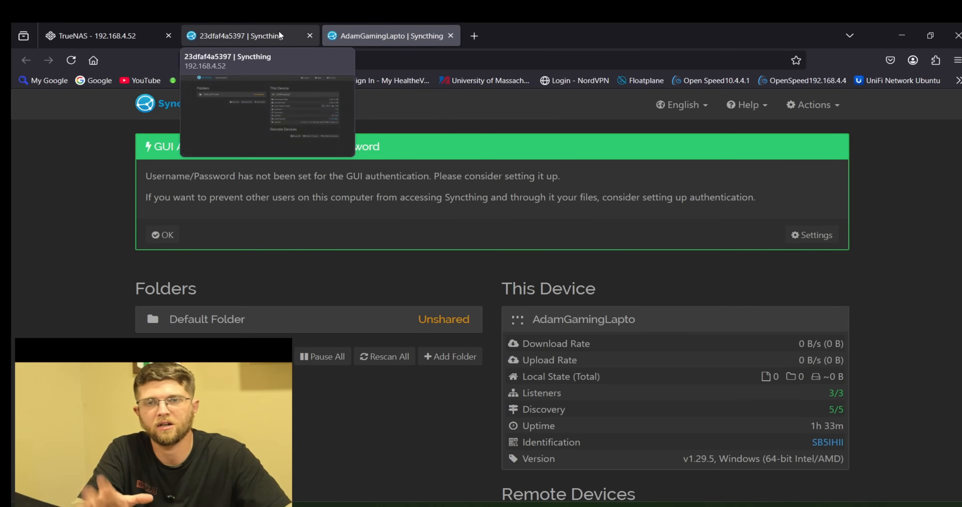
Show the empty Youtube (T:) network share in File Explorer, then return to the laptop's Syncthing page.
click(92, 36)
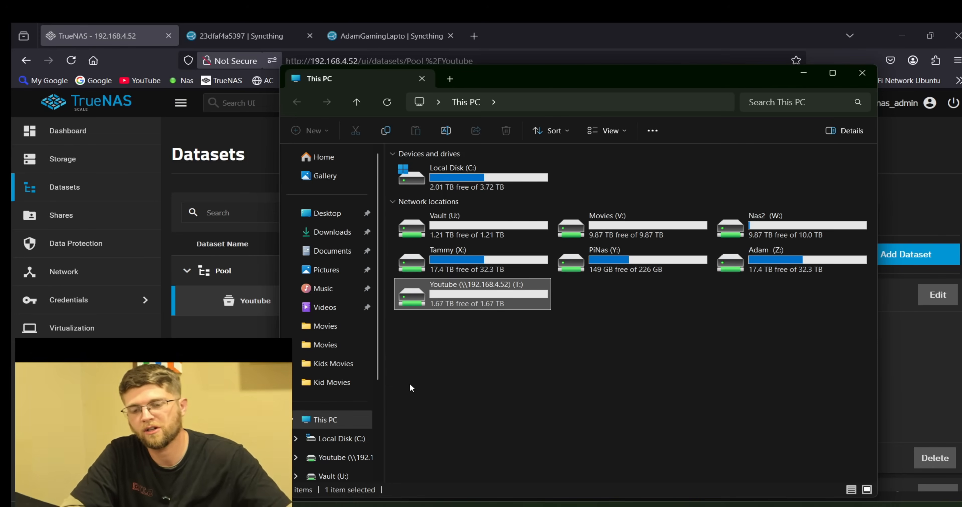
mouse_move(450, 305)
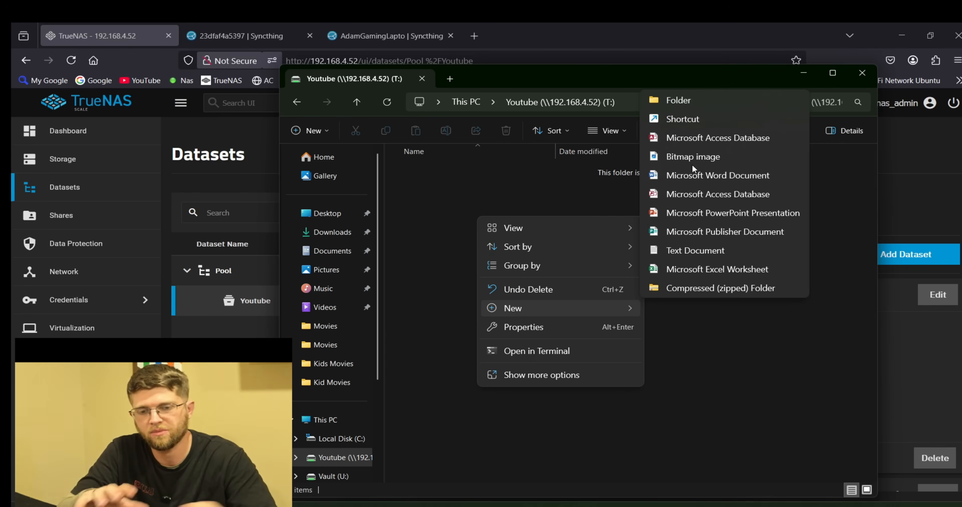
click(448, 222)
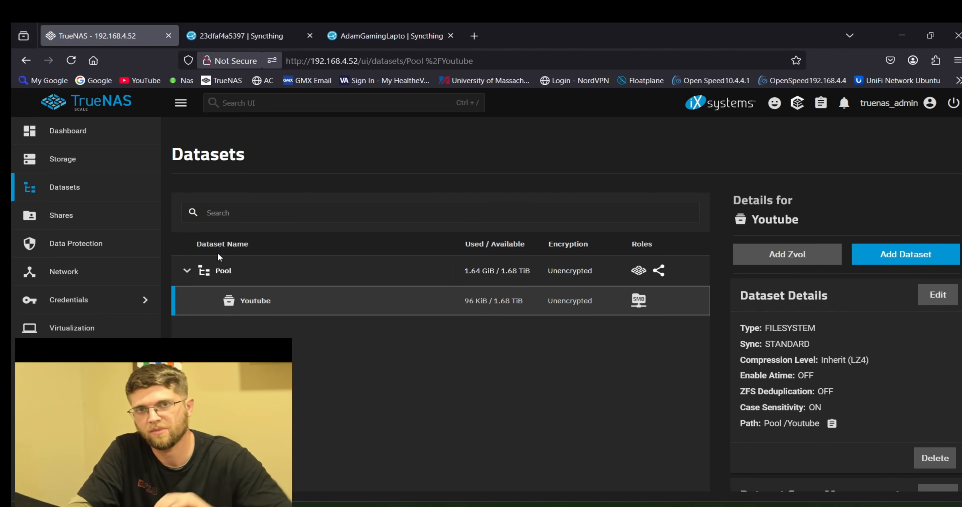
click(390, 35)
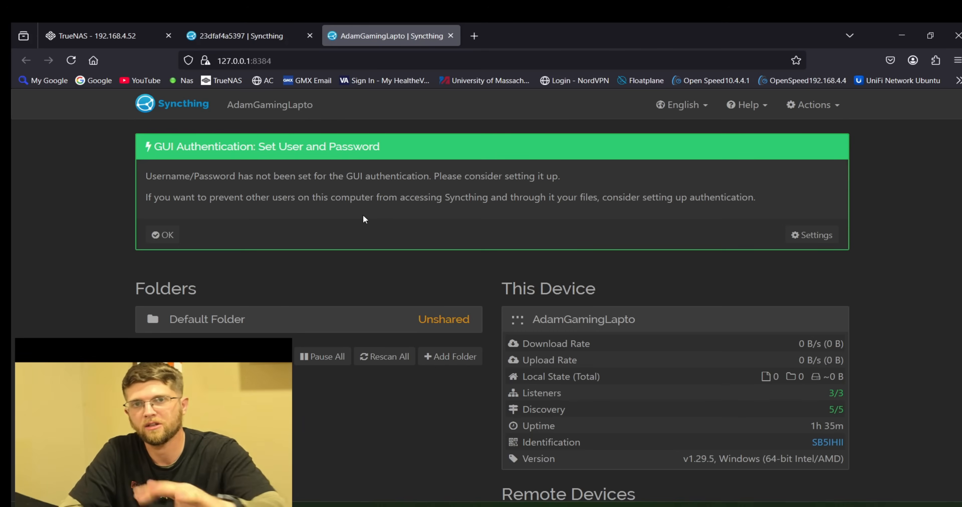
mouse_move(673, 276)
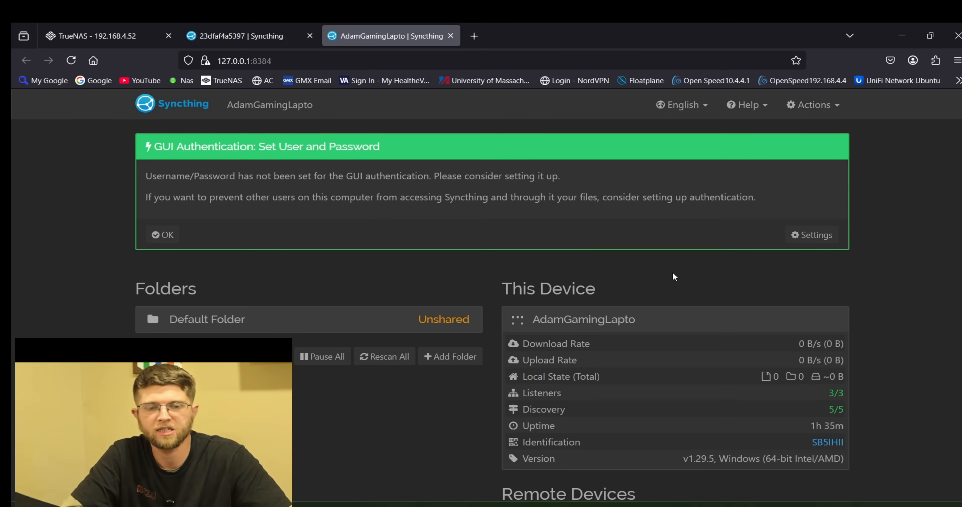
Remove the Default Folder from the Syncthing instance via its Edit dialog.
click(162, 235)
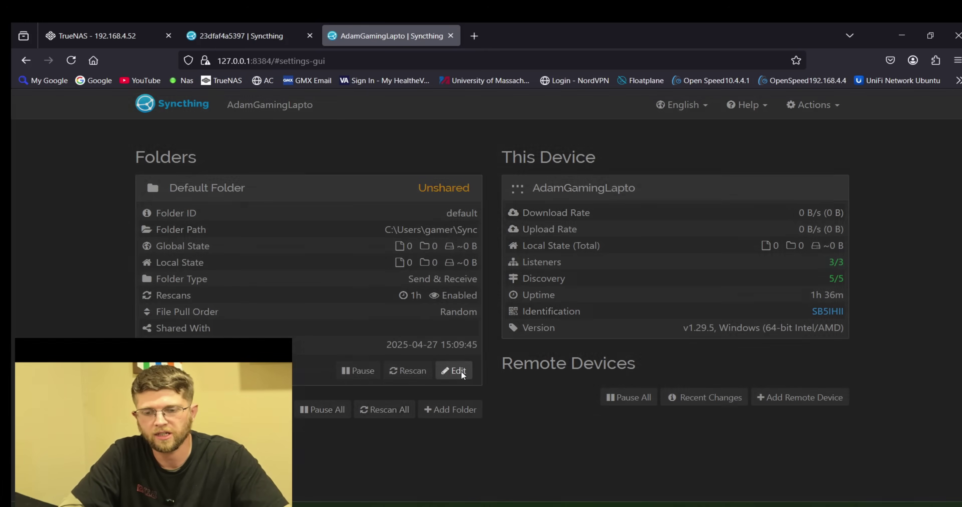
click(454, 370)
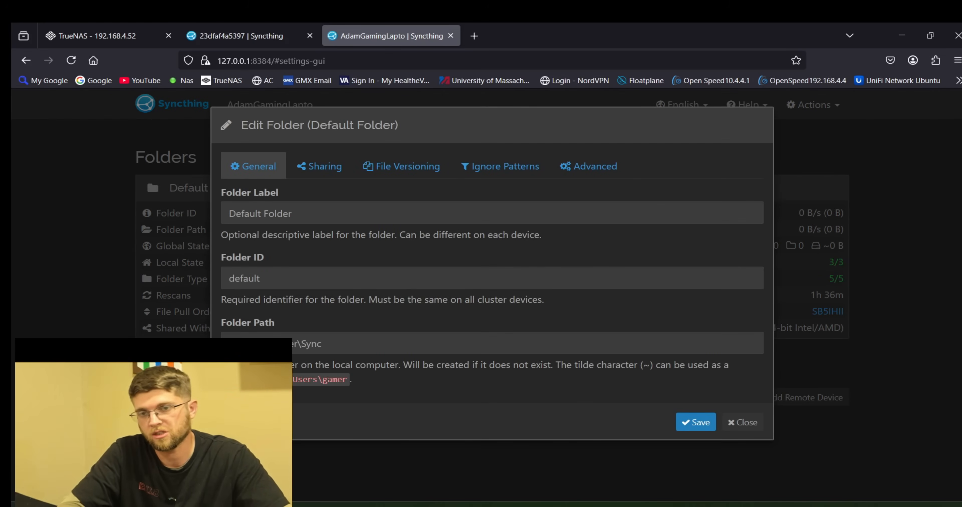
click(246, 36)
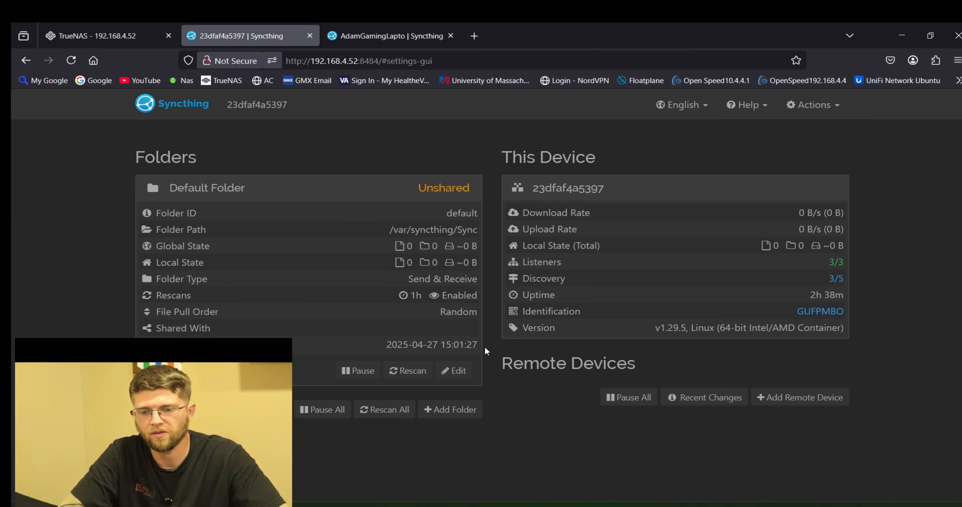
click(390, 35)
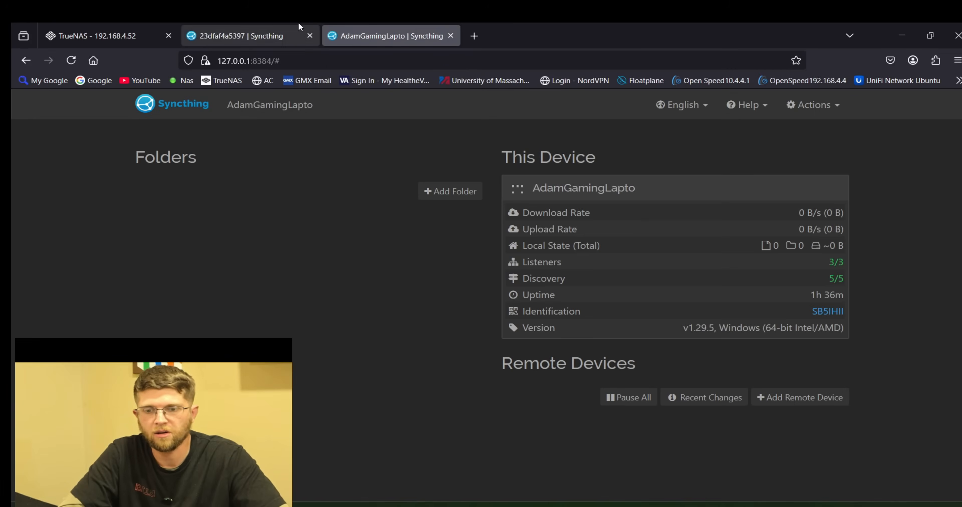
Remove the Default Folder on the other Syncthing instance and return to TrueNAS installed apps.
click(246, 36)
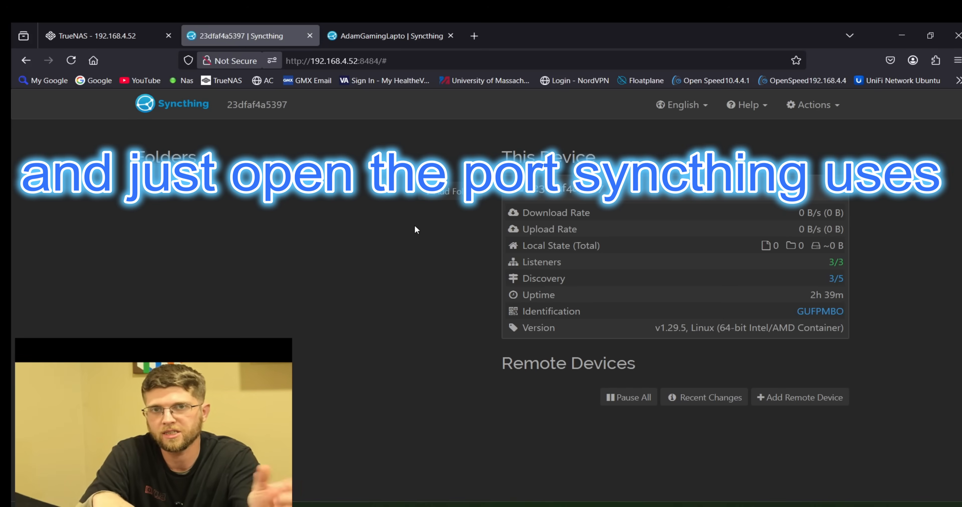
click(390, 36)
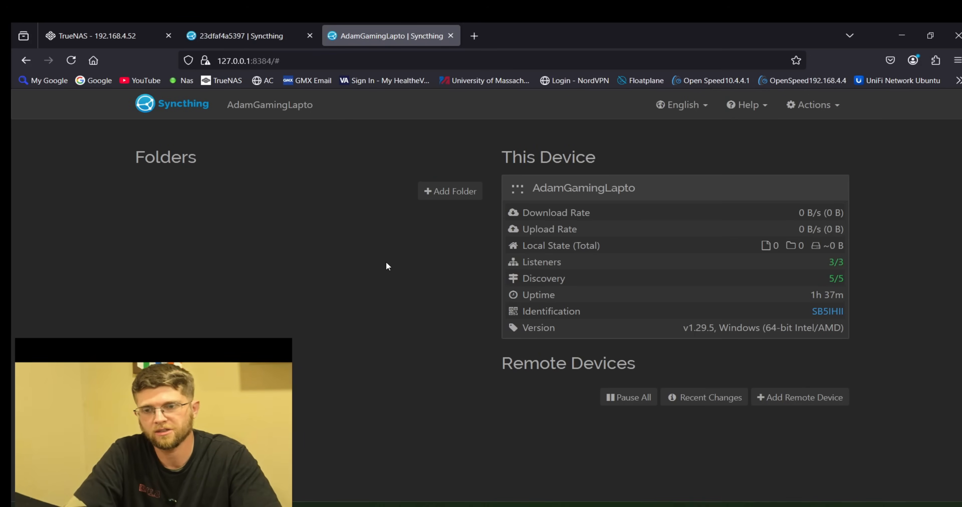
mouse_move(410, 305)
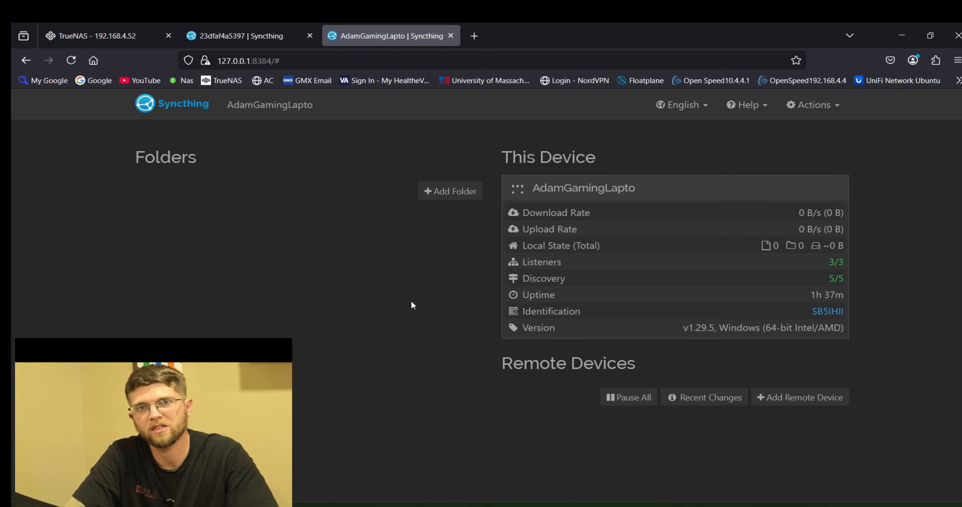
click(98, 36)
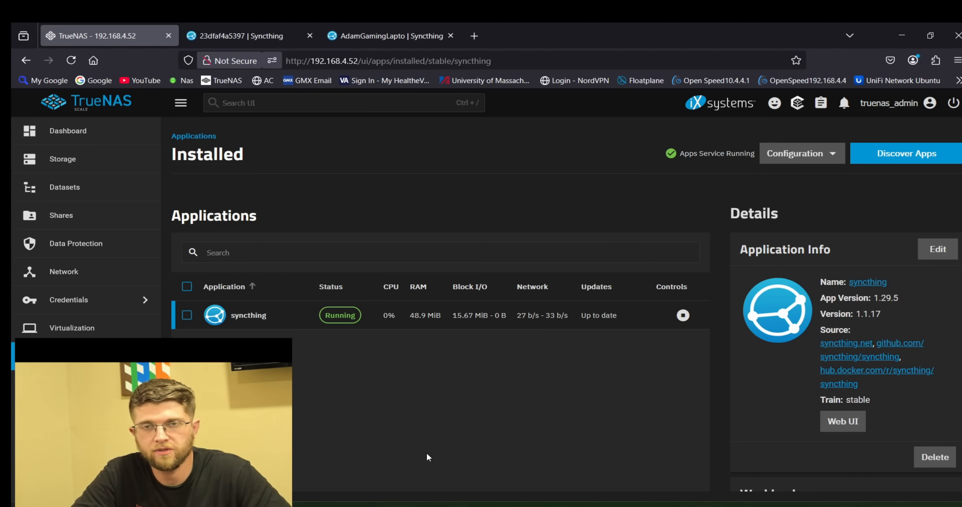
mouse_move(336, 394)
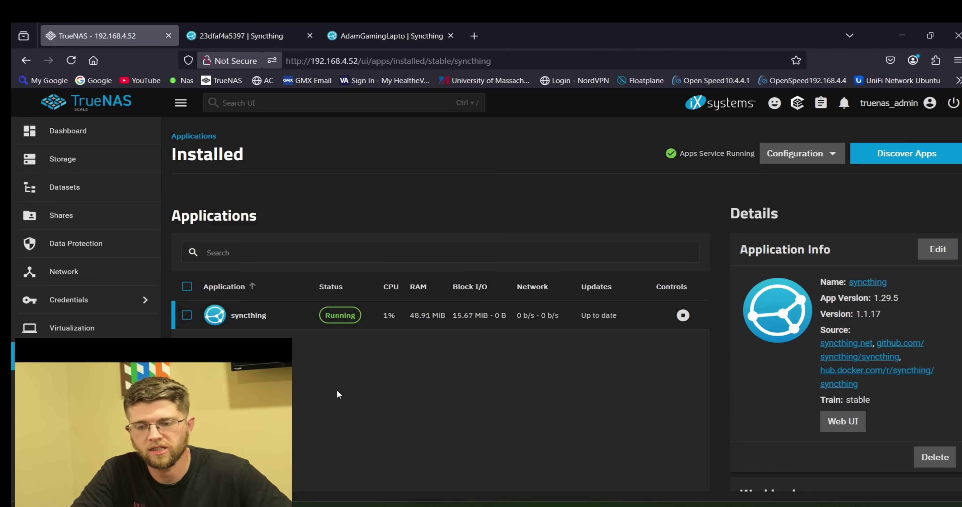
Edit the syncthing app and switch its storage entry to the Host Path type.
click(936, 249)
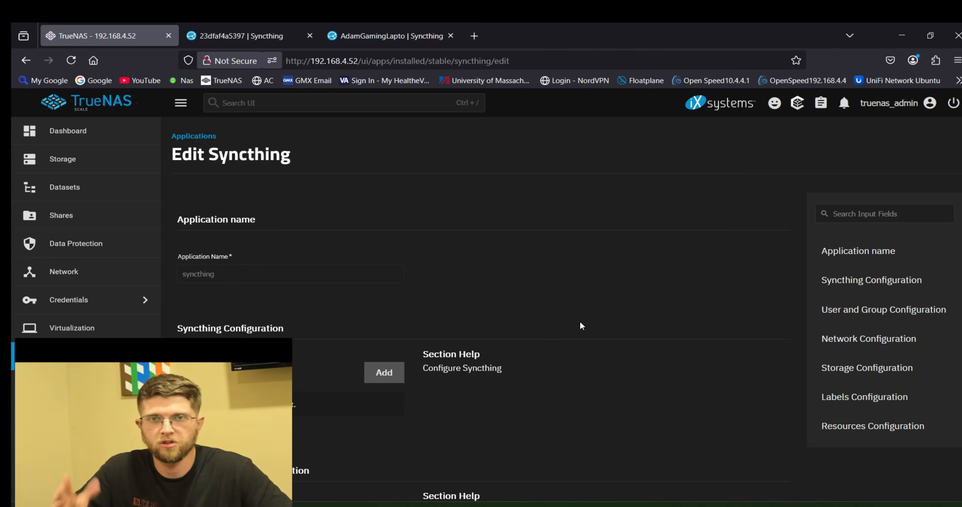
scroll(down, 3)
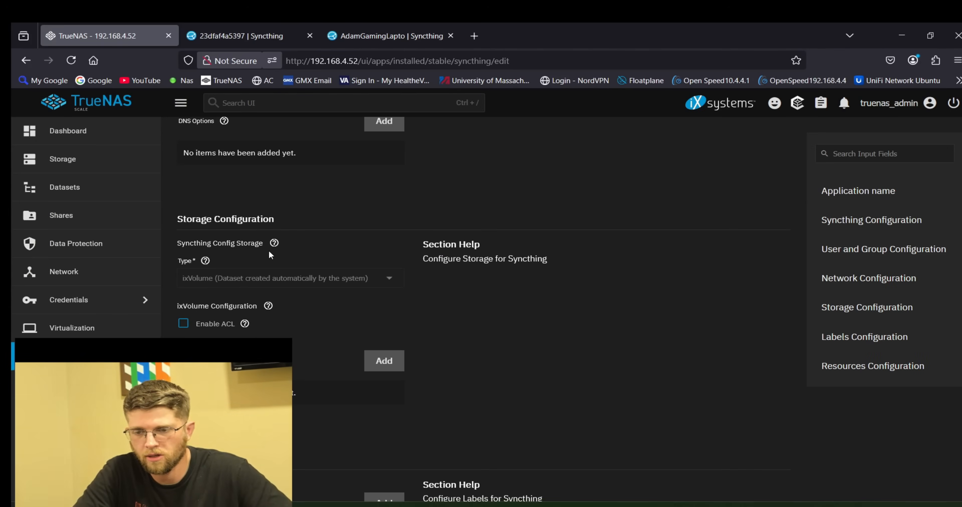
scroll(down, 3)
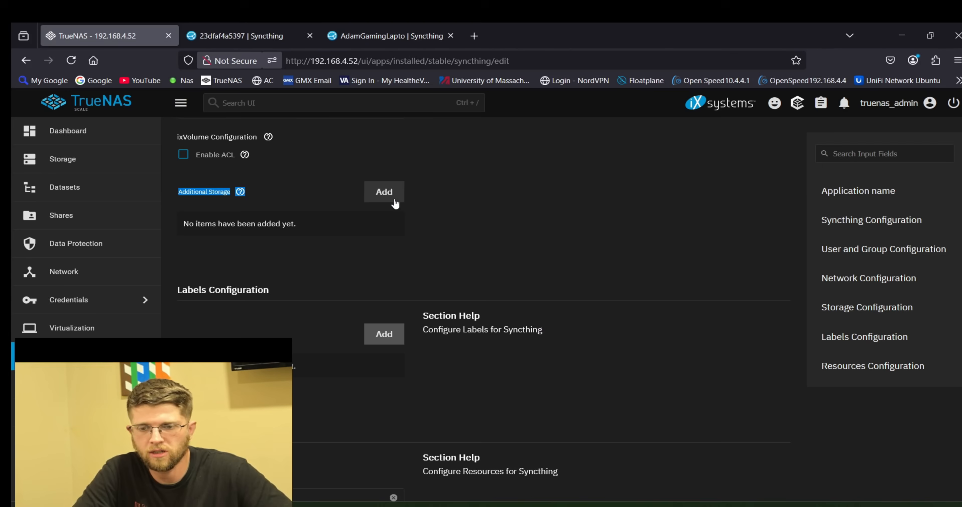
click(384, 191)
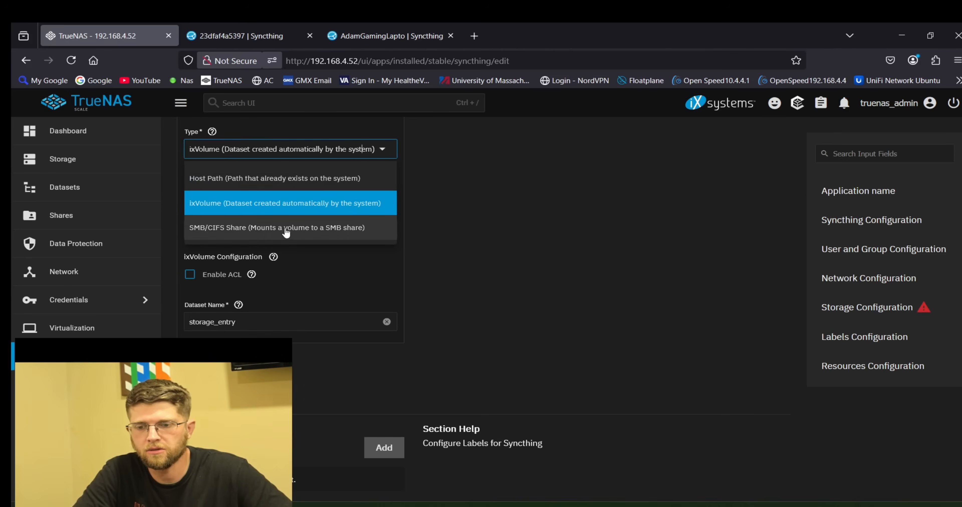
mouse_move(317, 232)
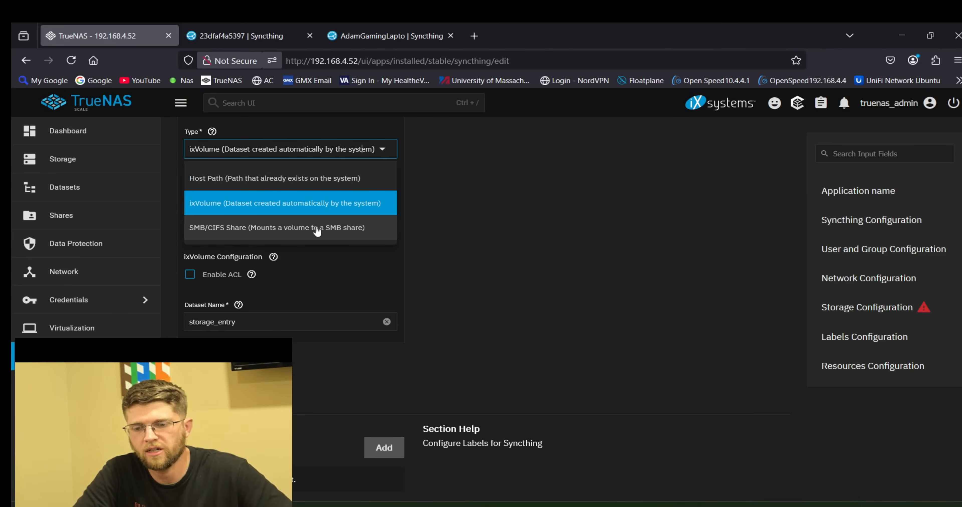
mouse_move(238, 183)
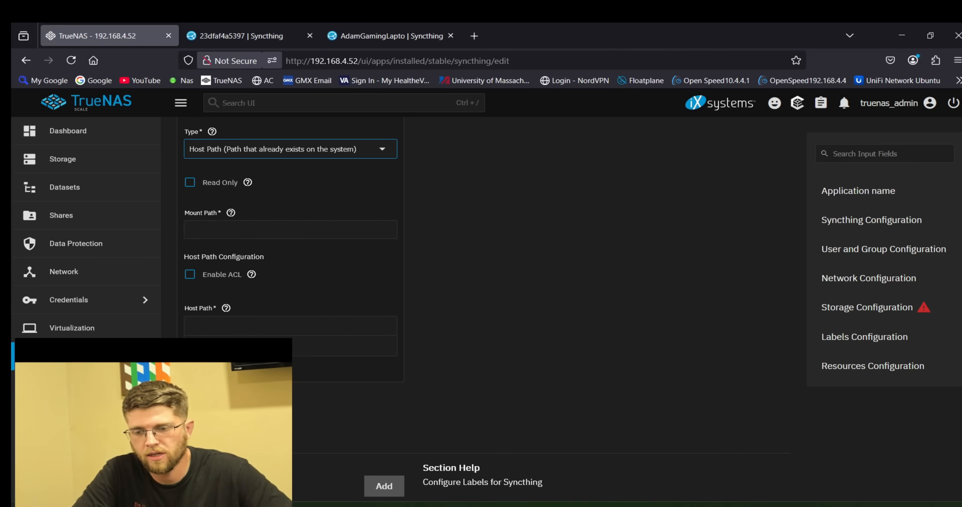
Map host path /mnt/Pool/Youtube to mount path /Youtube and save the app configuration.
text(/mnt/Pool /Youtube)
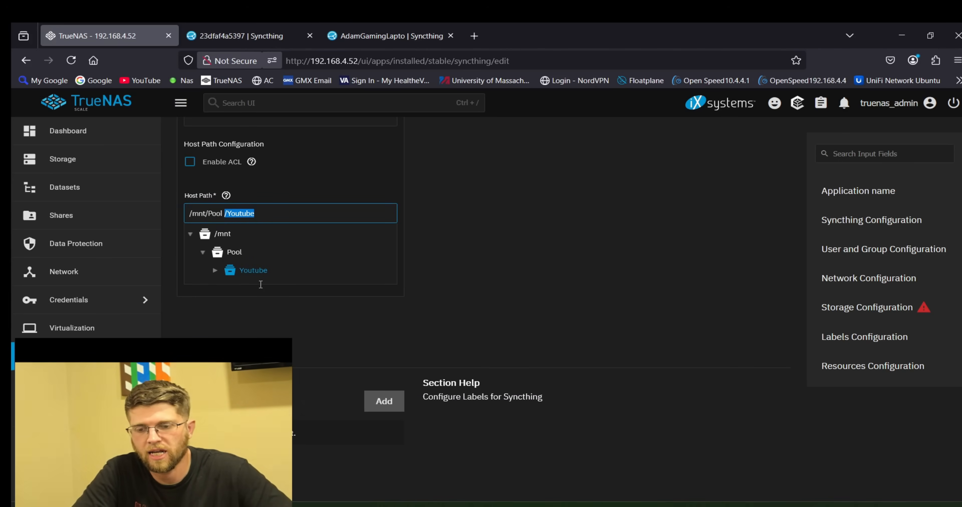
scroll(up, 3)
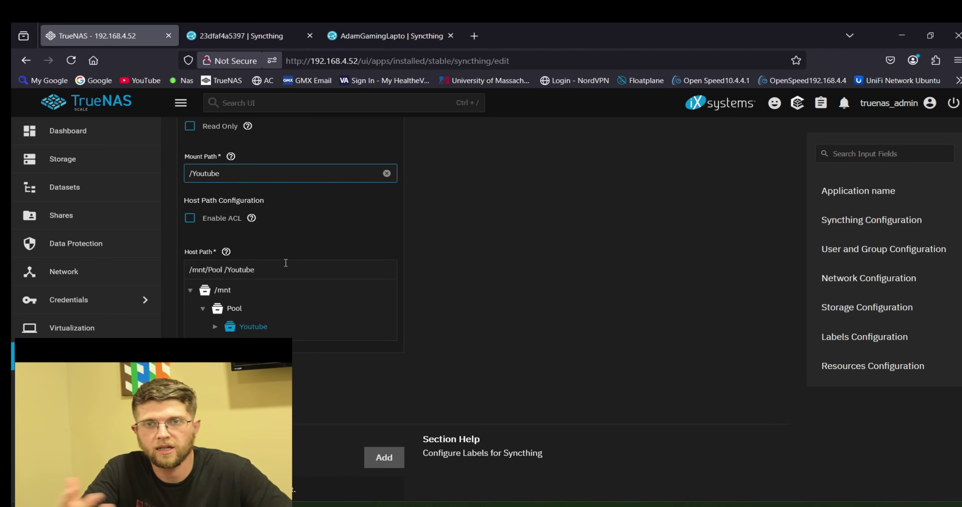
mouse_move(358, 275)
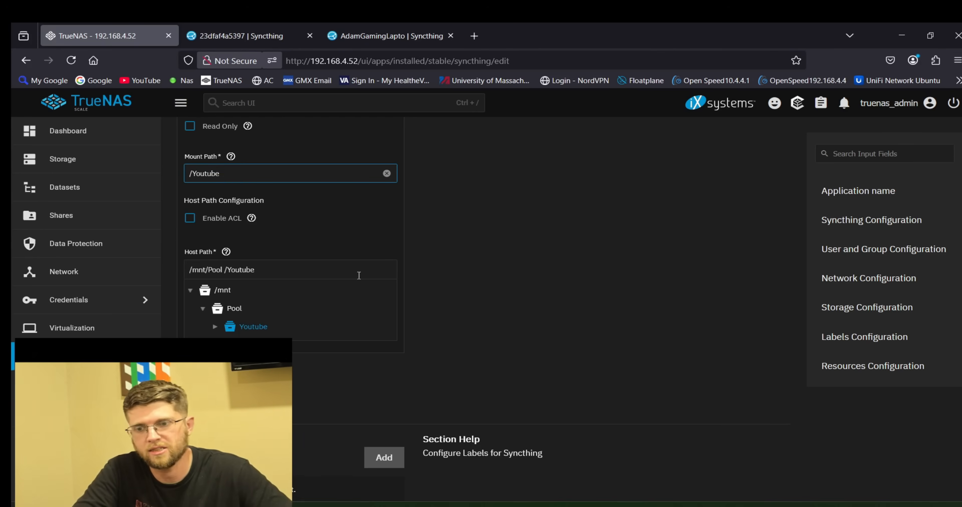
click(383, 458)
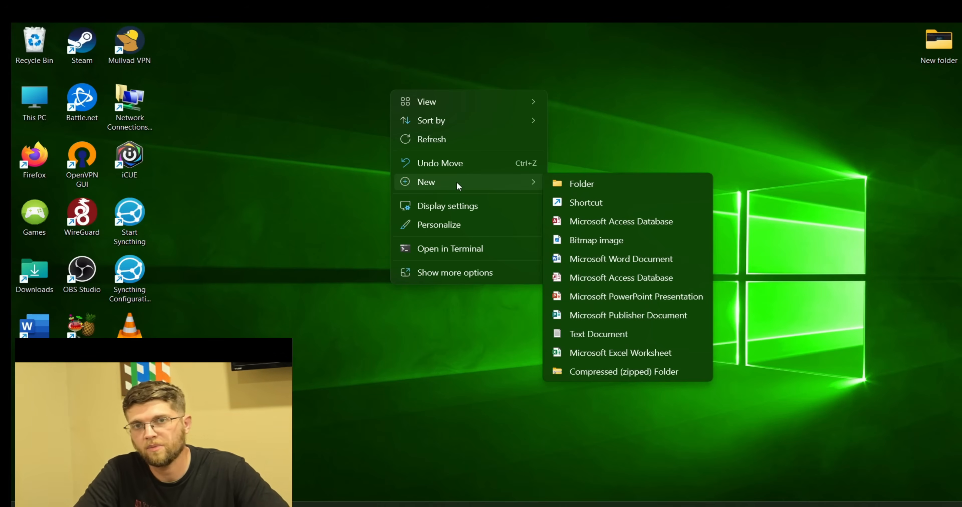
Create a youtube folder on the desktop and add a Youtube sync folder in Syncthing.
click(580, 183)
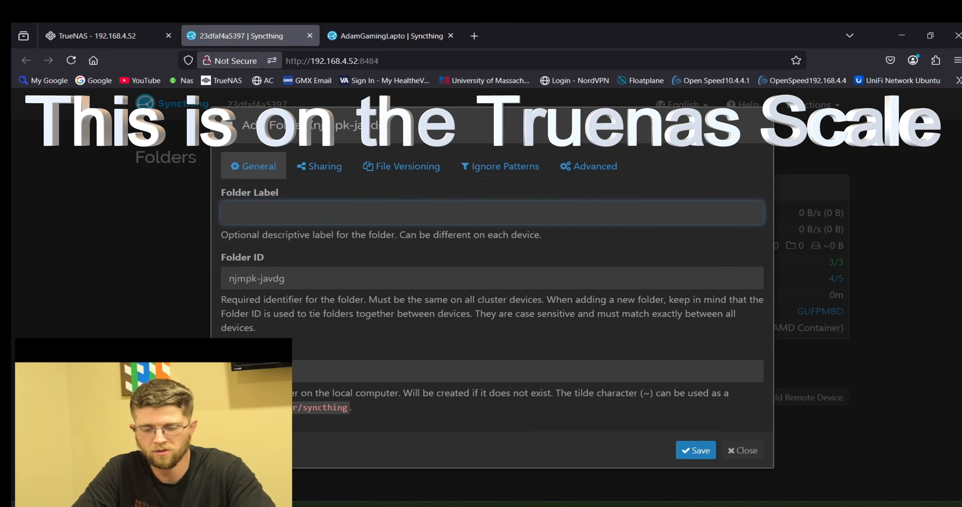
text(Youtube)
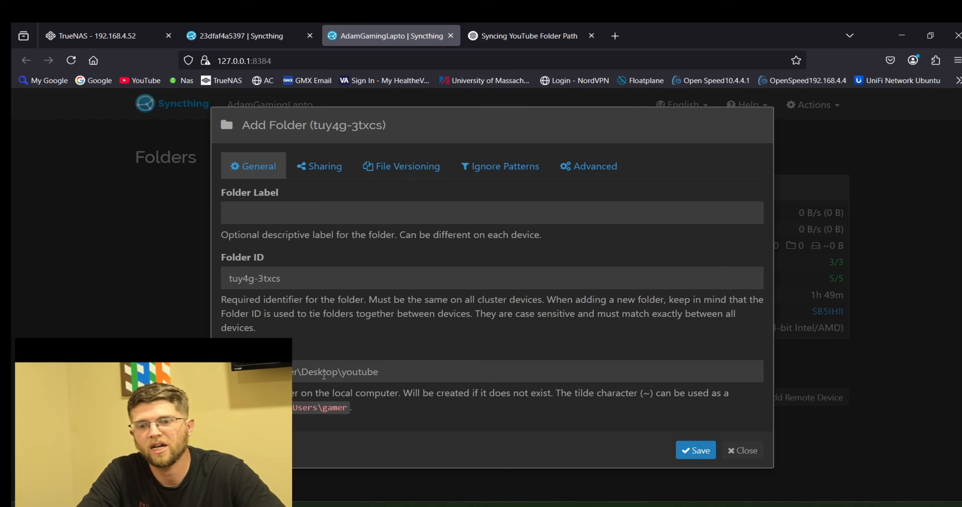
text(You)
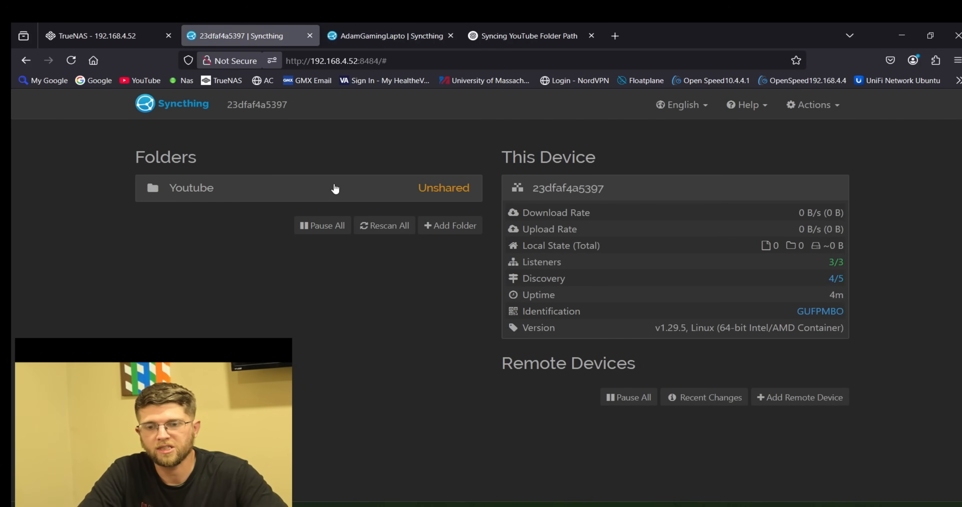
click(386, 36)
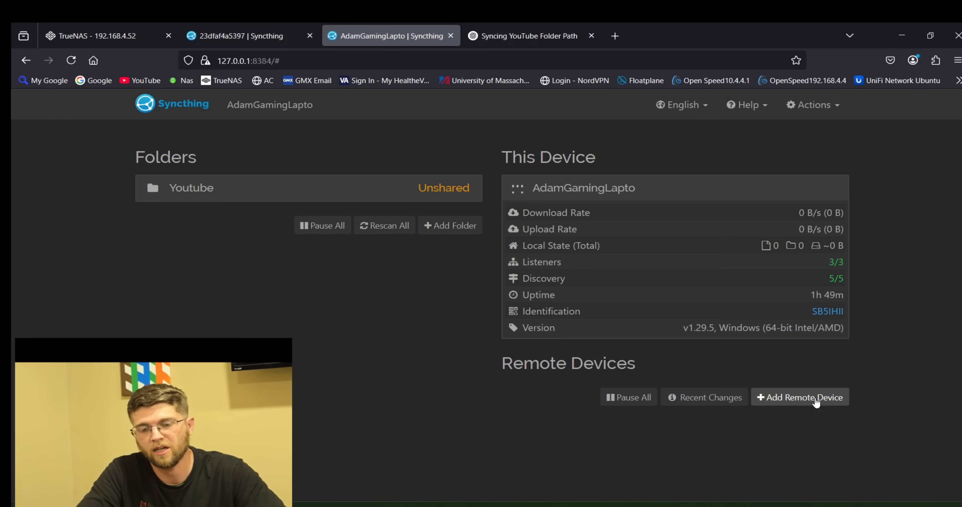
Start adding a remote device on the laptop and show the NAS device ID to copy.
click(799, 398)
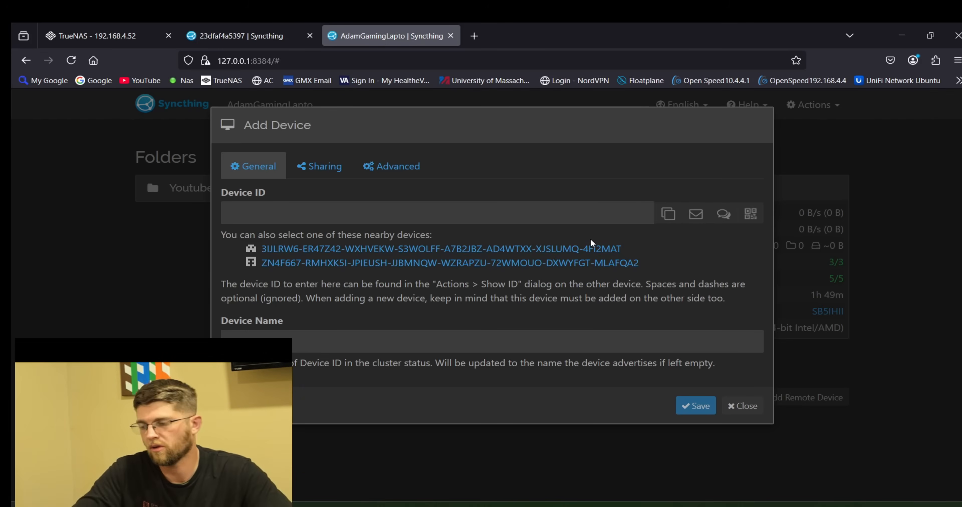
click(695, 405)
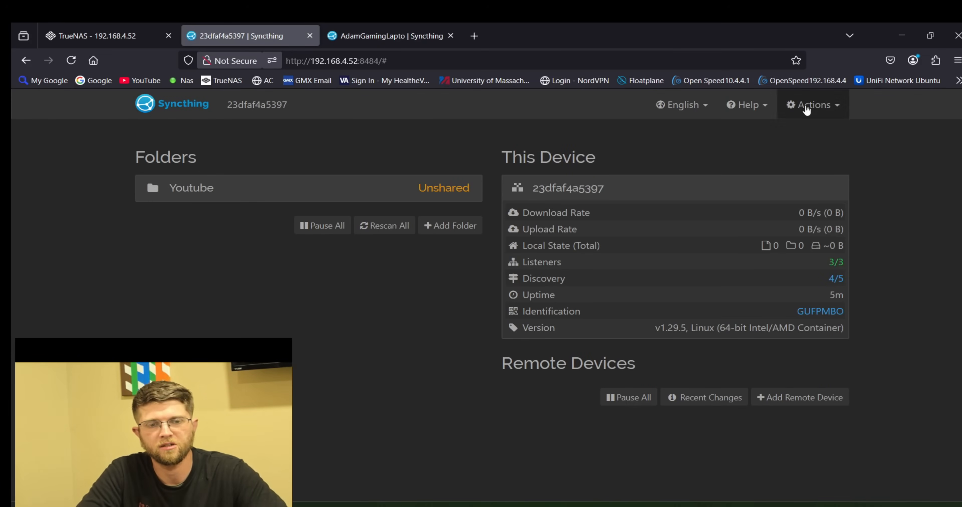
click(819, 311)
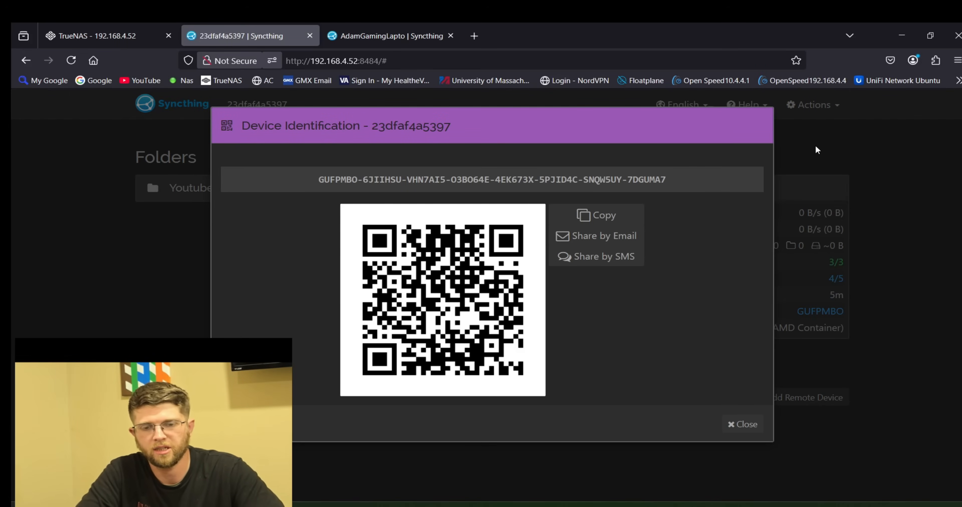
mouse_move(779, 128)
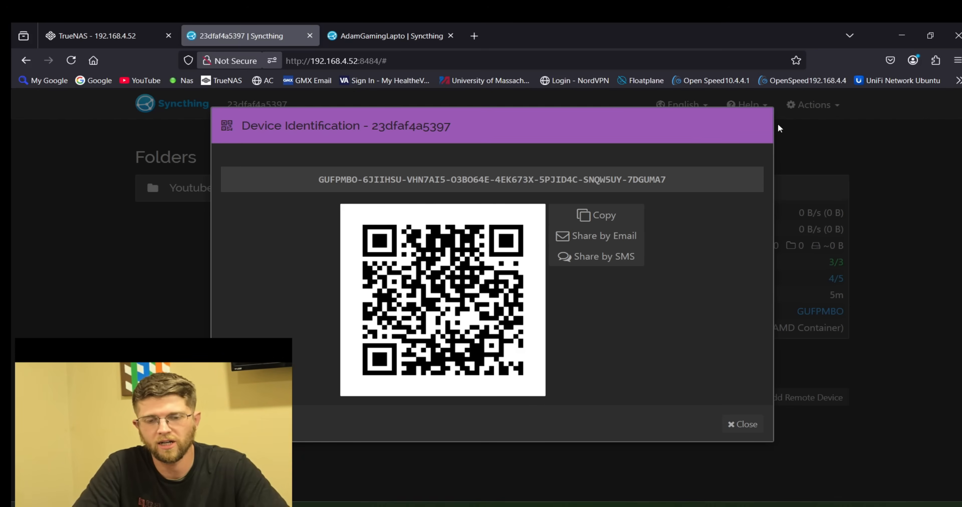
Paste the NAS ID, name the remote device 'TrueNas Scale' and save it.
click(386, 35)
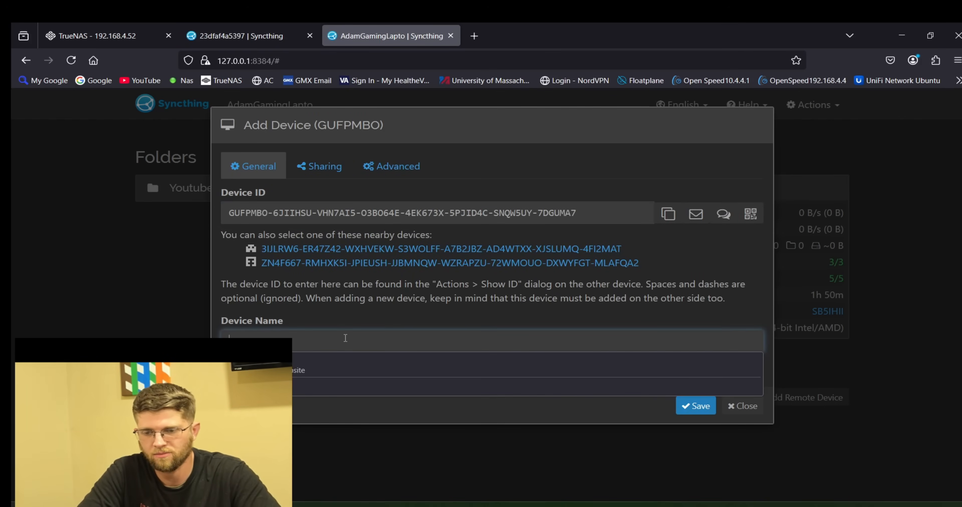
text(TrueNas Sca)
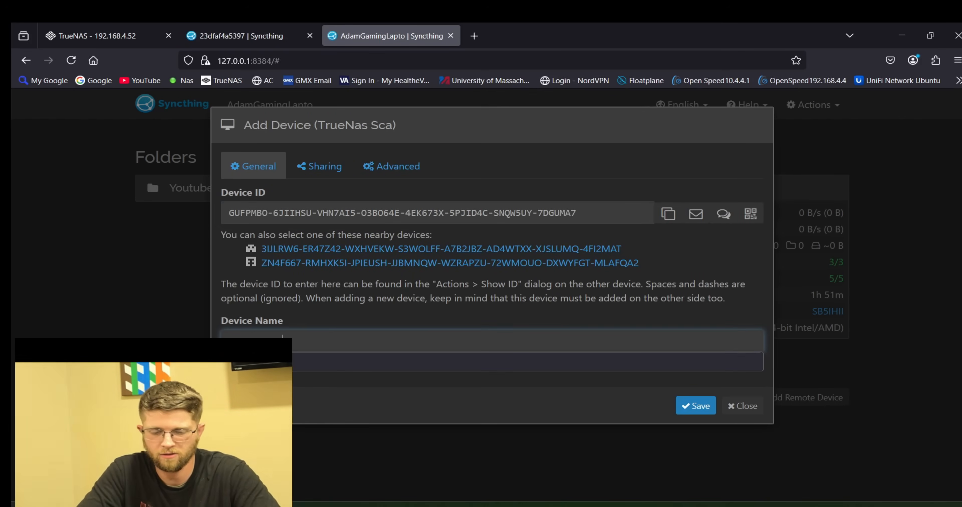
click(246, 36)
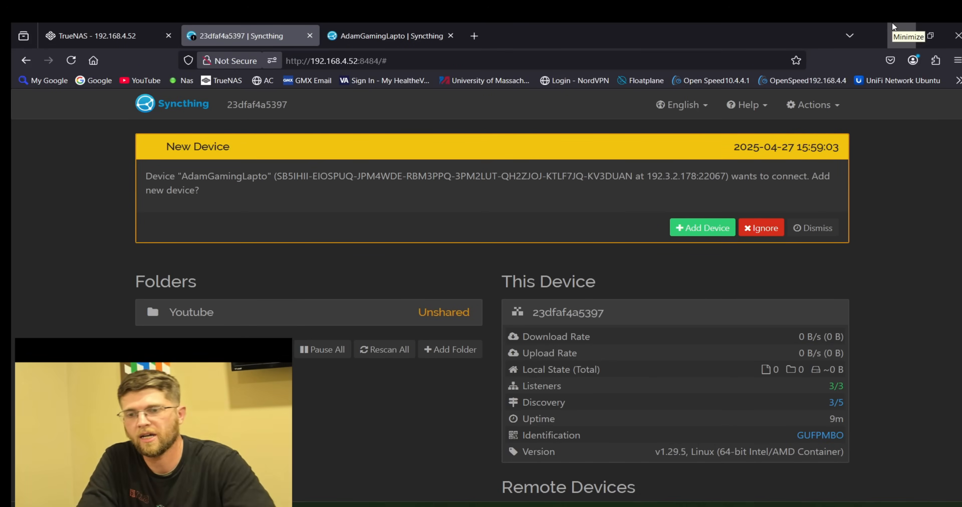
mouse_move(850, 35)
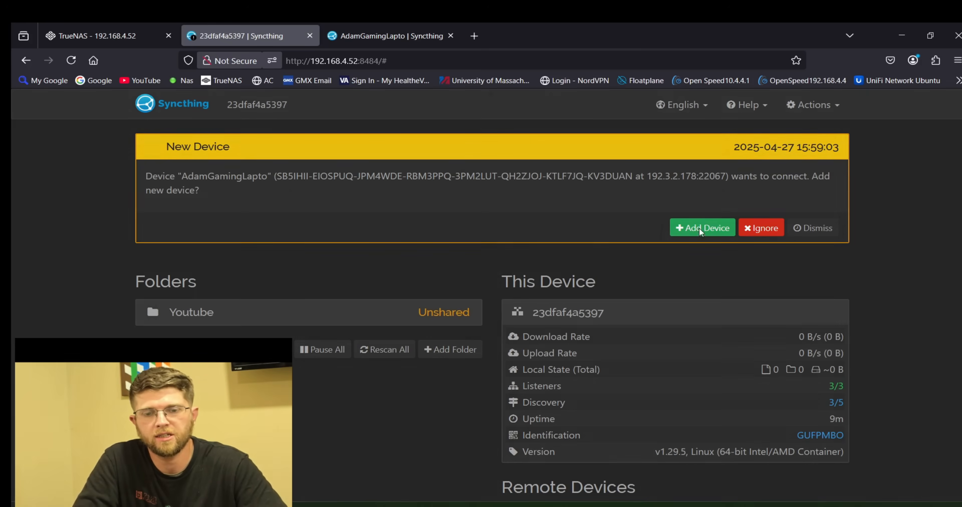
Accept the AdamGamingLapto device request on the NAS so both sides show Connected.
click(702, 228)
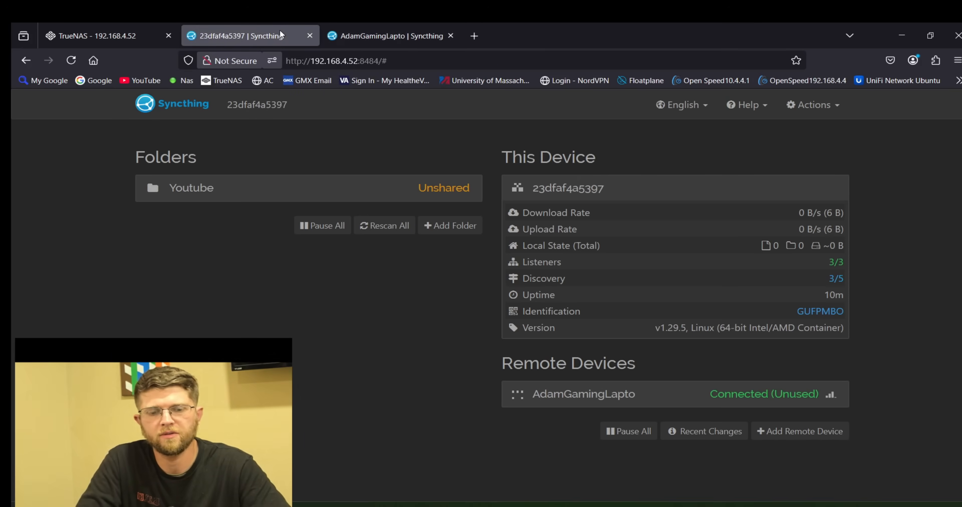
mouse_move(750, 445)
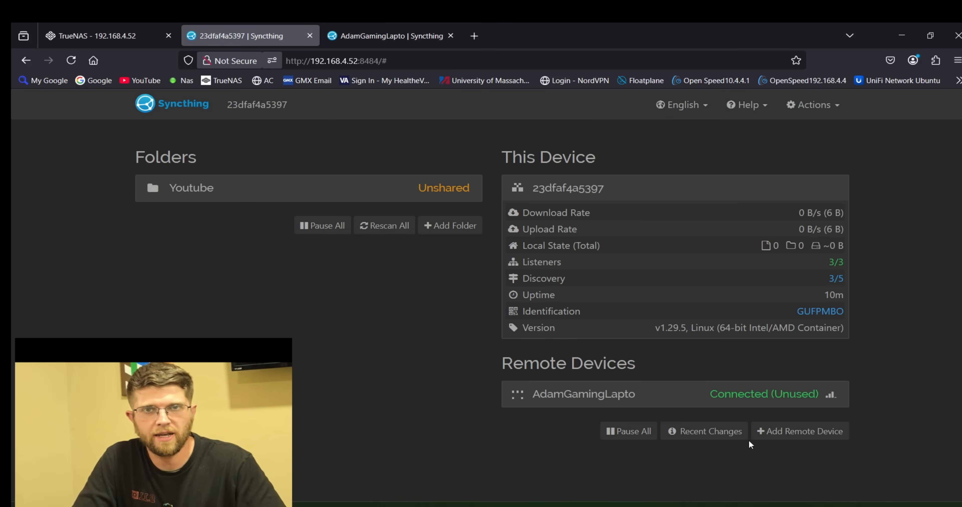
click(582, 393)
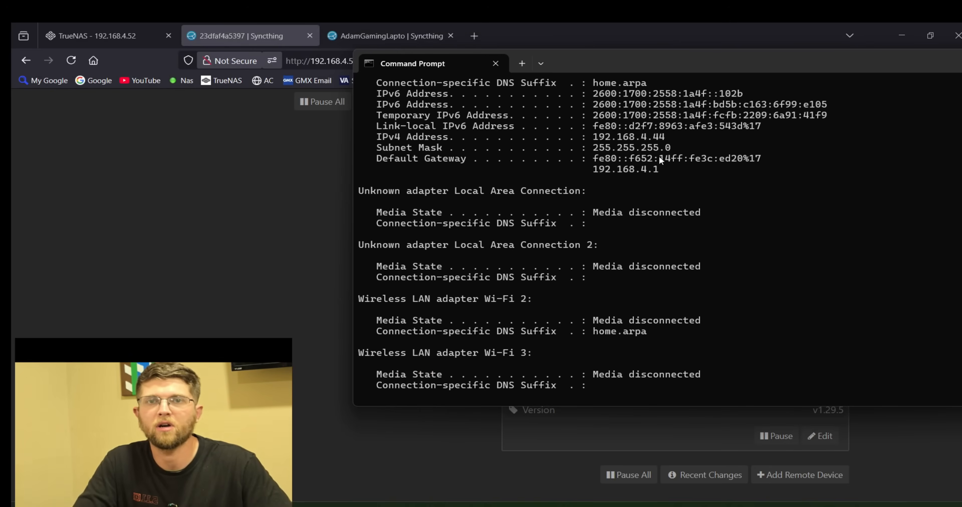
mouse_move(664, 140)
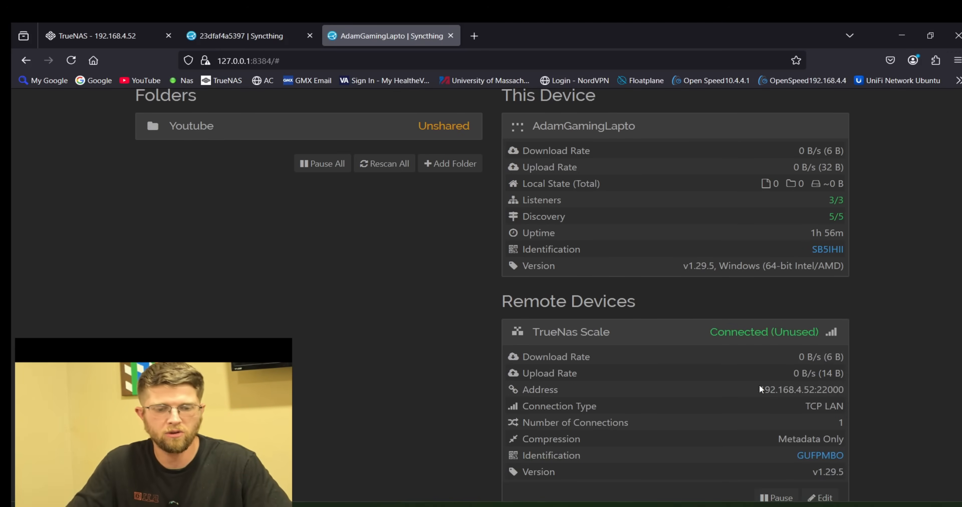
mouse_move(752, 400)
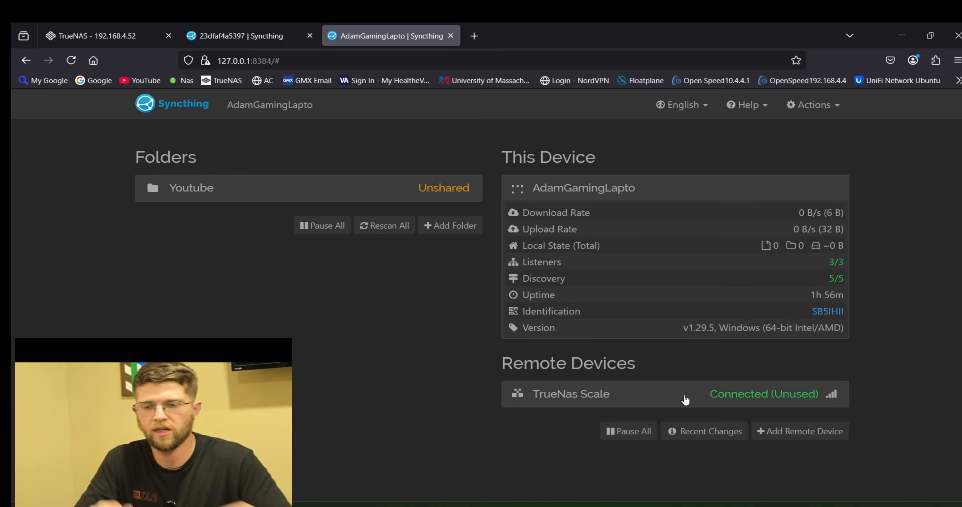
Share the Youtube folder with the remote device and accept it on the NAS.
click(191, 188)
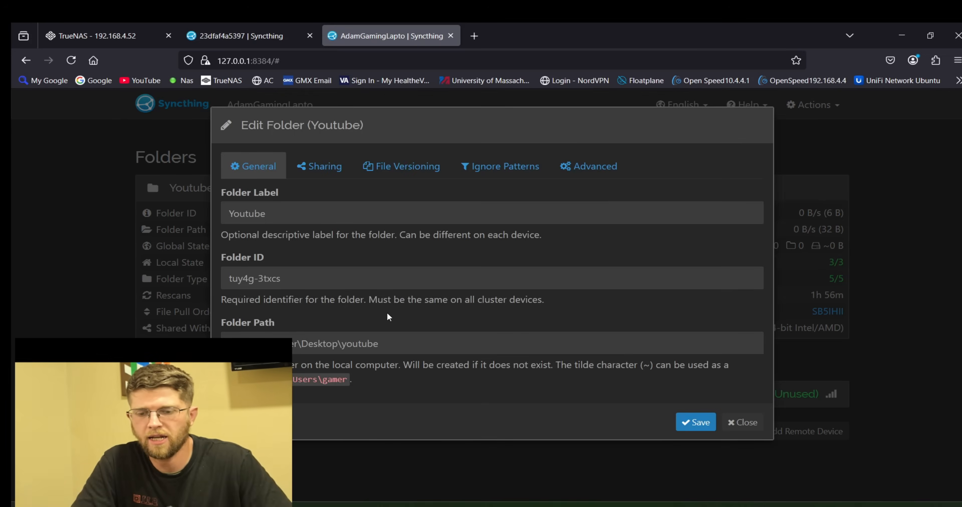
click(319, 166)
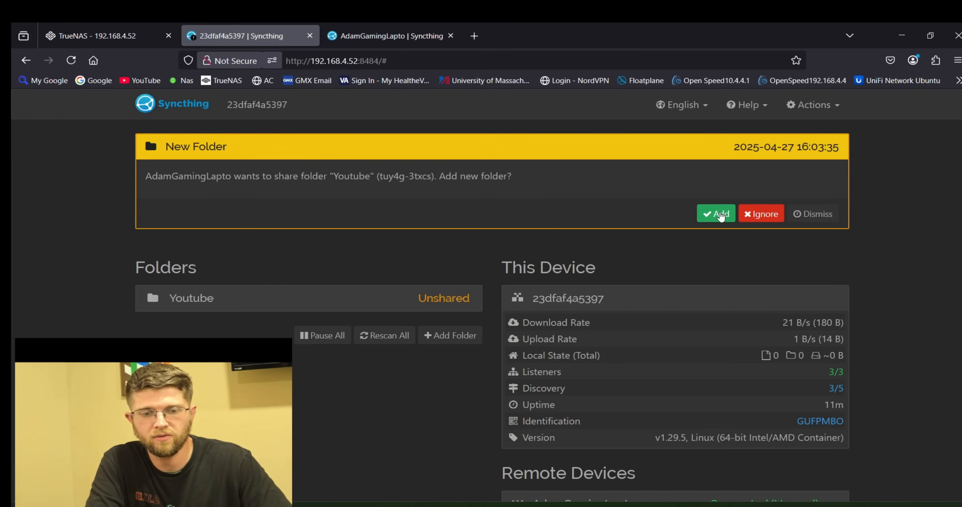
click(715, 213)
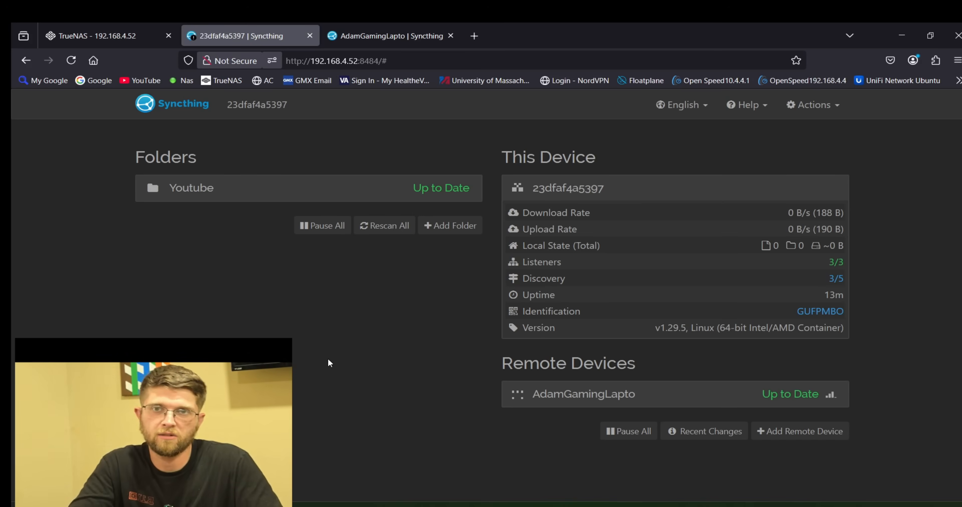
mouse_move(251, 180)
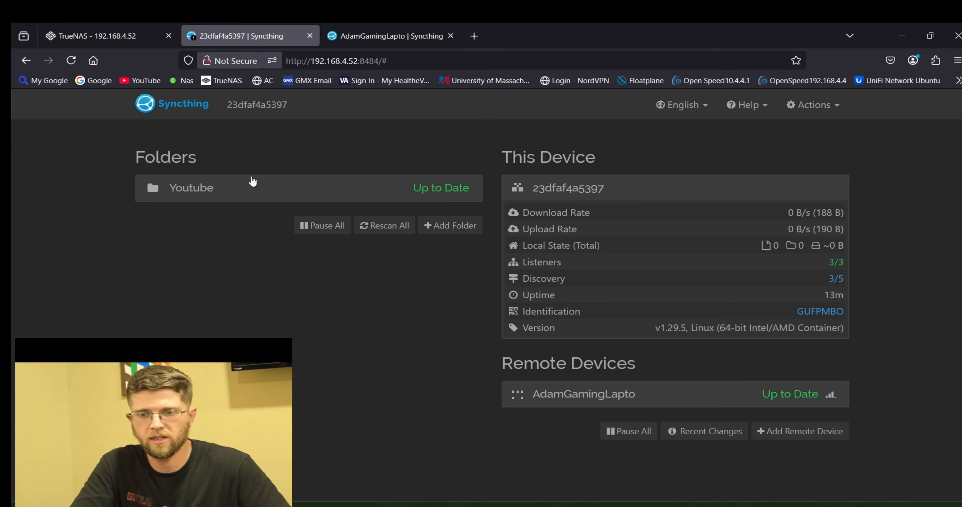
mouse_move(656, 195)
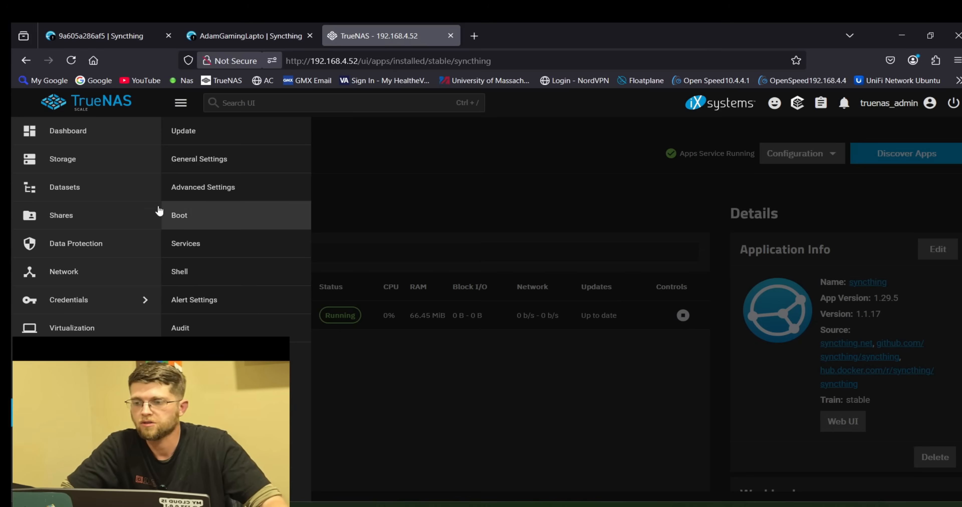
In the Youtube dataset's Unix Permissions Editor, set the owner user to apps.
click(64, 188)
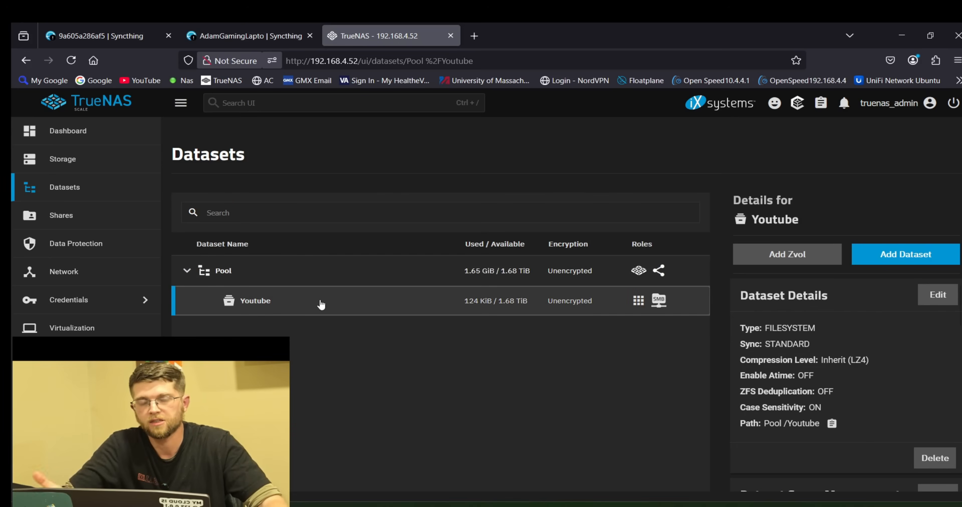
mouse_move(684, 347)
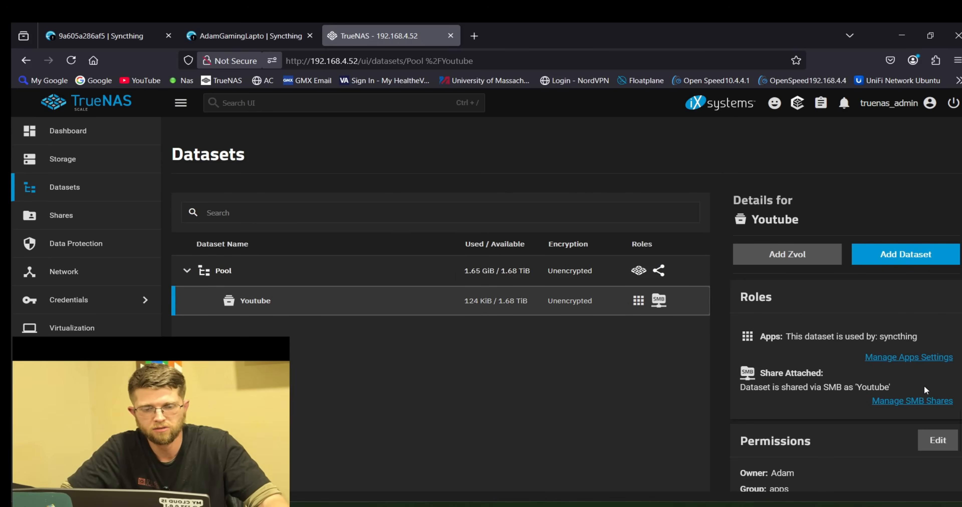
click(937, 440)
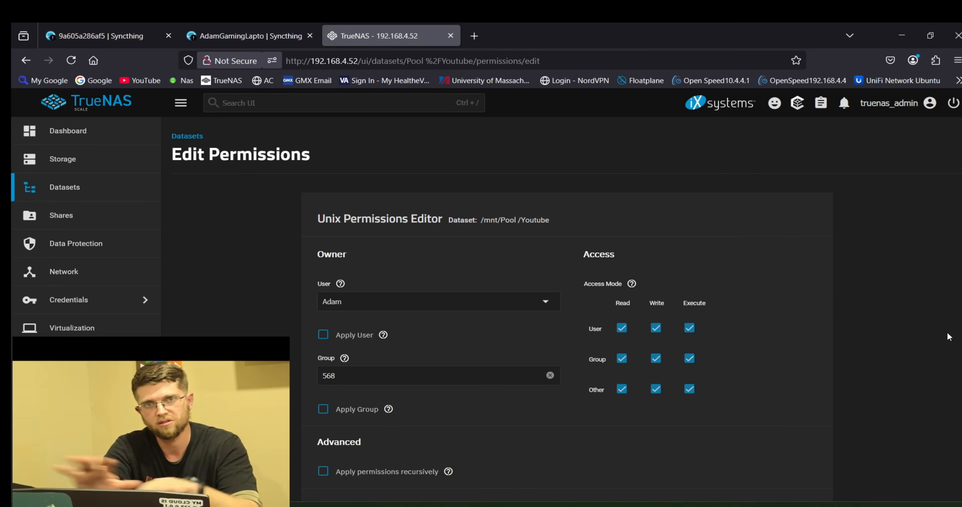
mouse_move(924, 320)
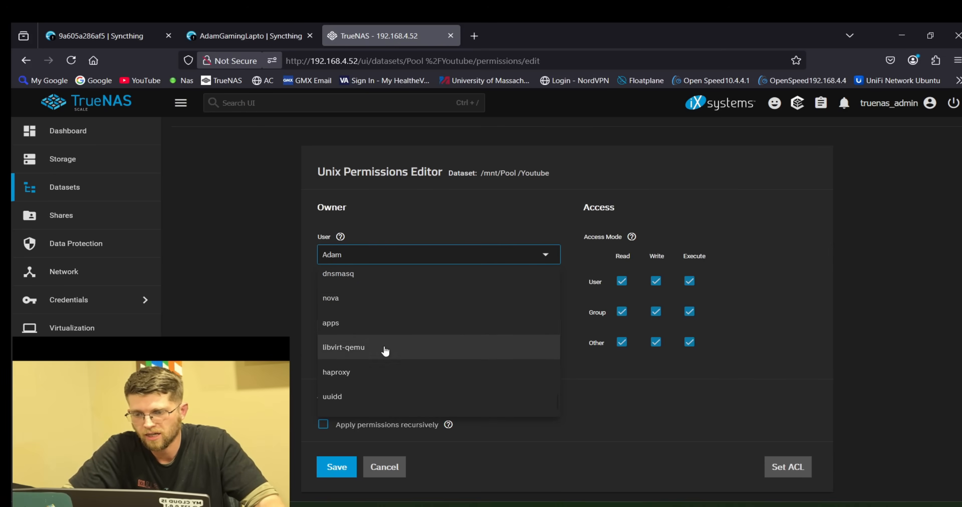
scroll(up, 3)
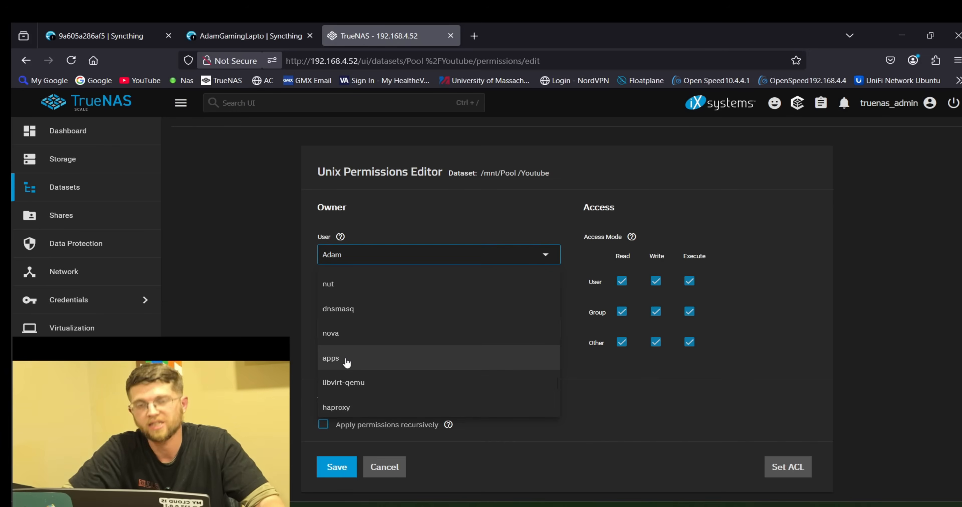
click(330, 358)
text(apps)
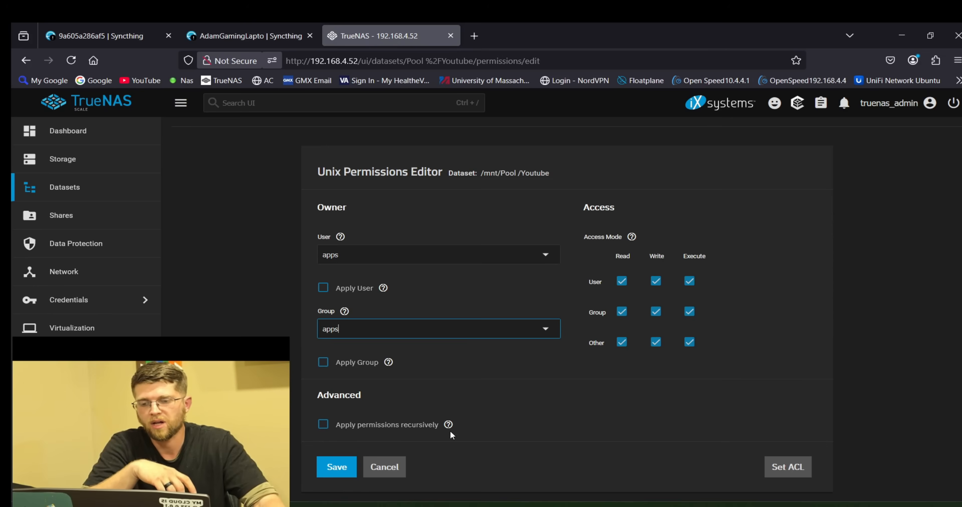
mouse_move(446, 443)
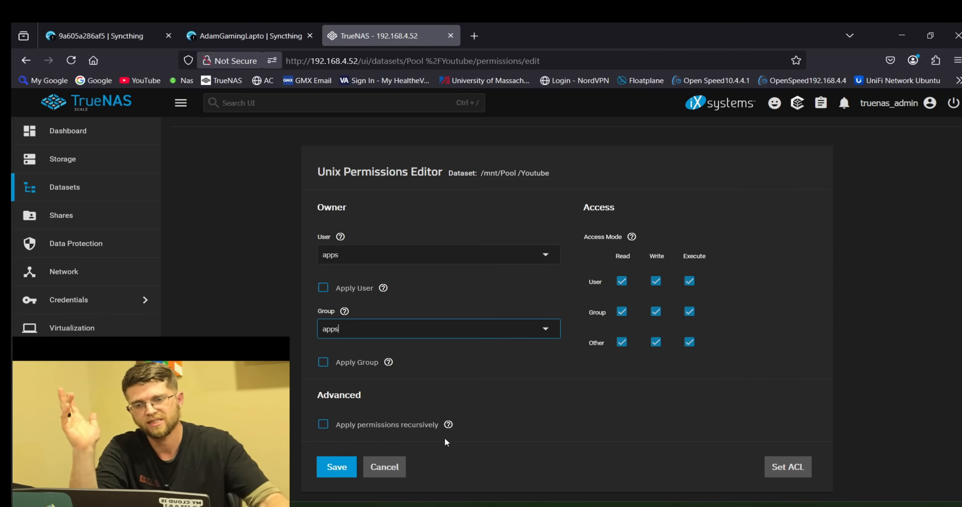
mouse_move(72, 201)
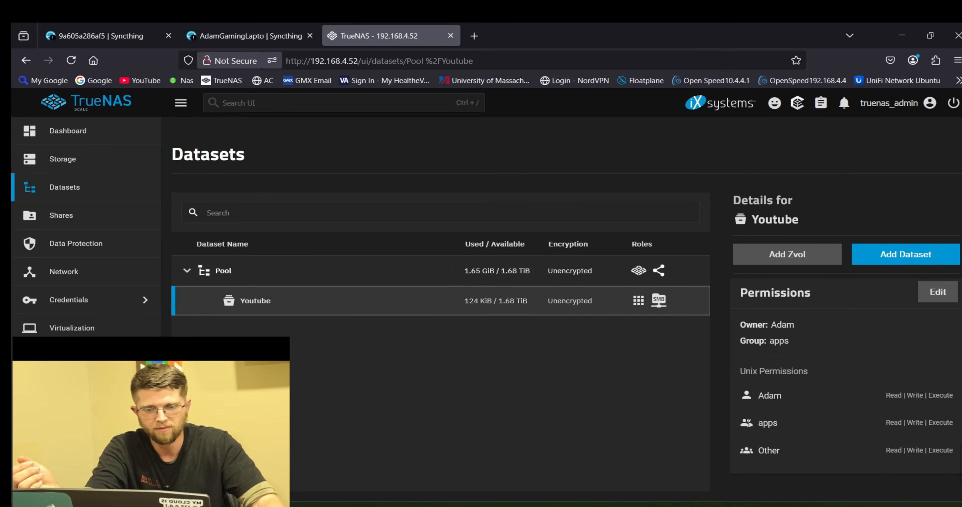
mouse_move(740, 399)
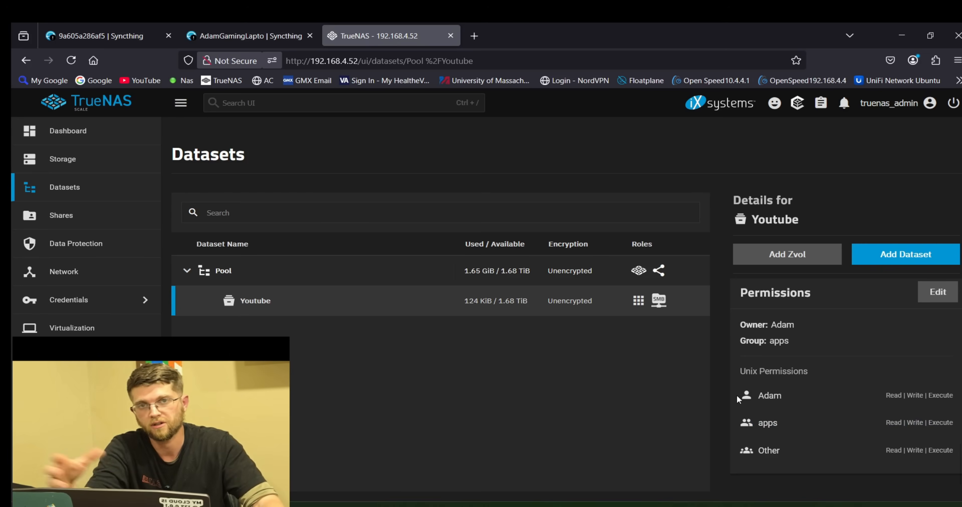
mouse_move(862, 402)
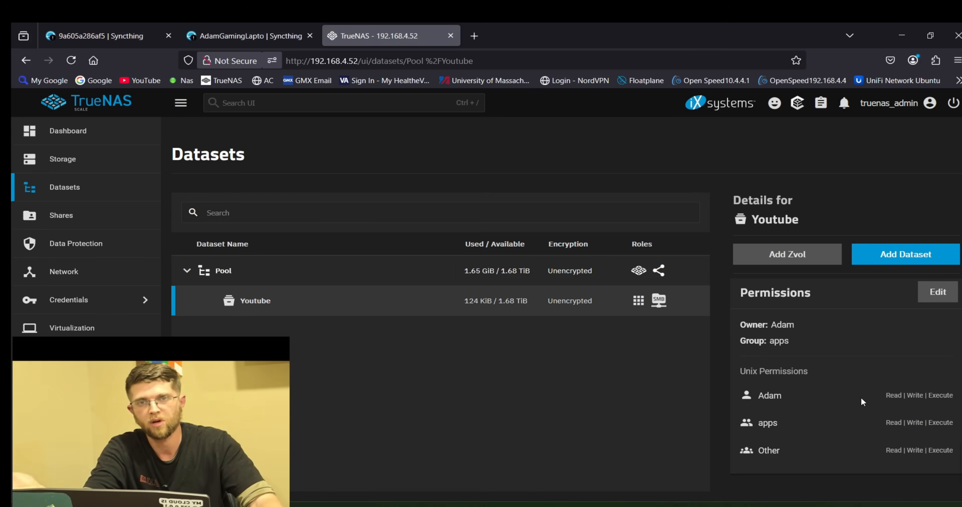
mouse_move(521, 270)
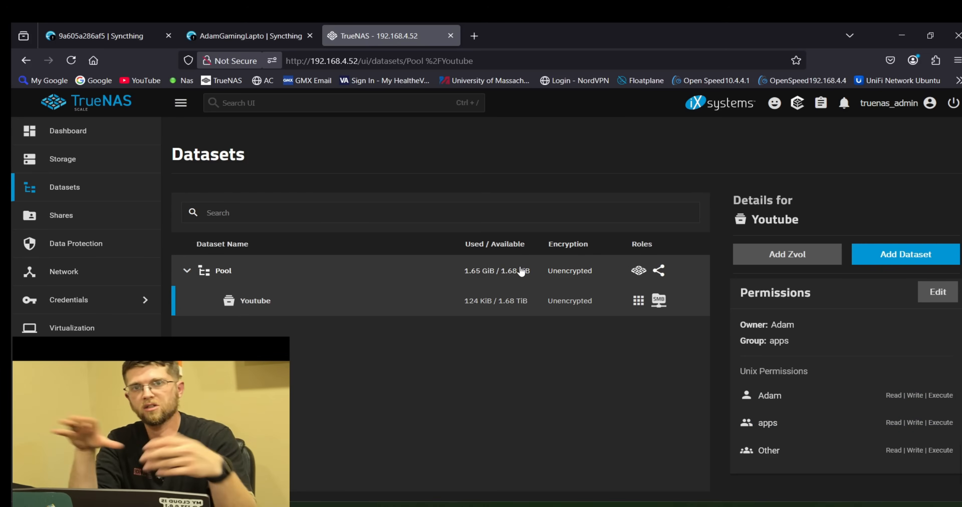
Review the laptop Youtube folder's path under OneDrive in its Edit Folder settings.
click(248, 36)
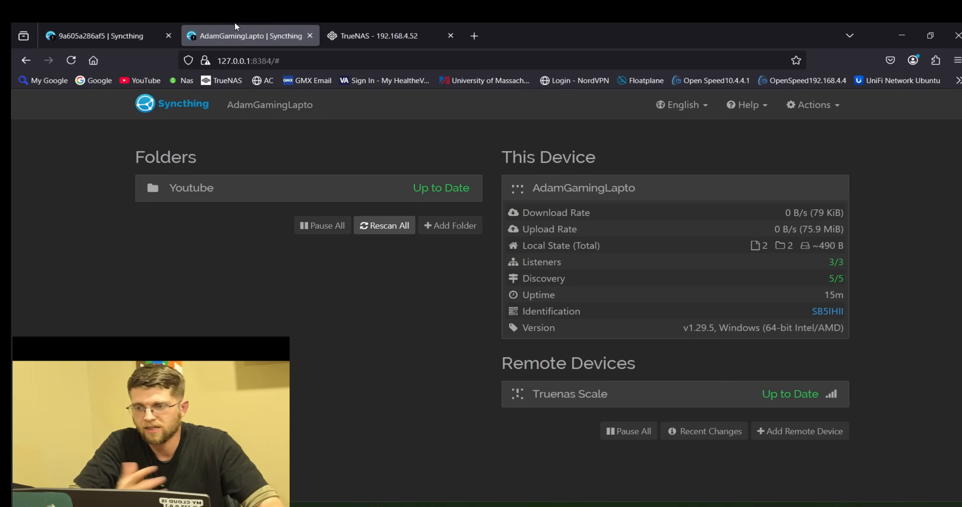
mouse_move(336, 189)
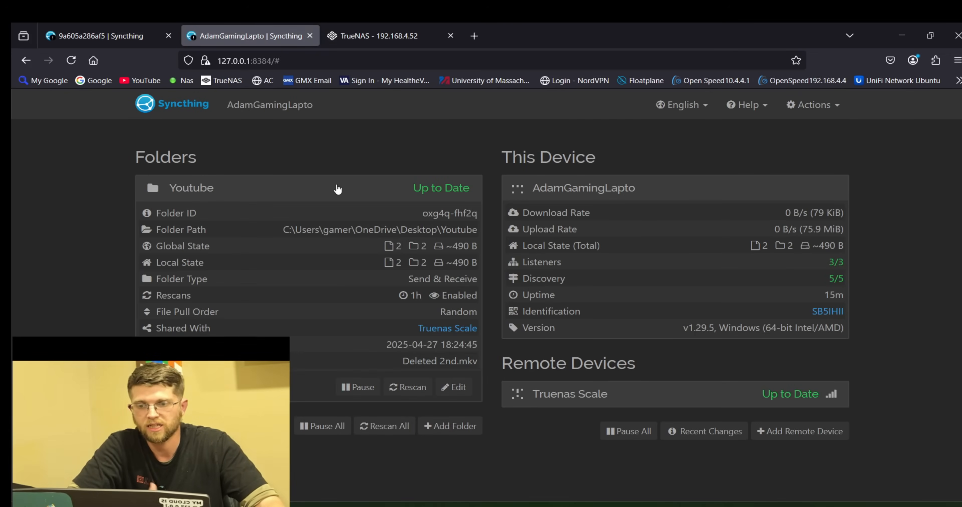
click(454, 387)
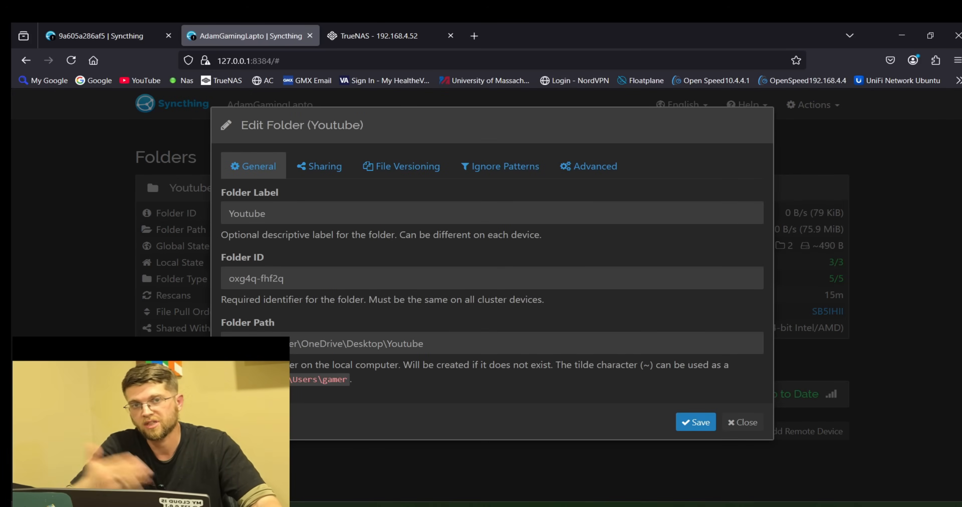
double_click(324, 344)
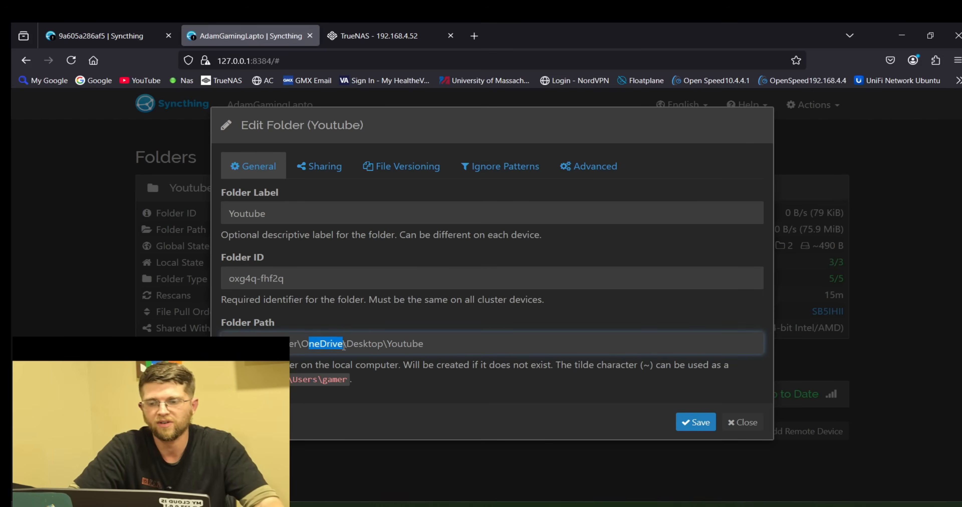
mouse_move(861, 69)
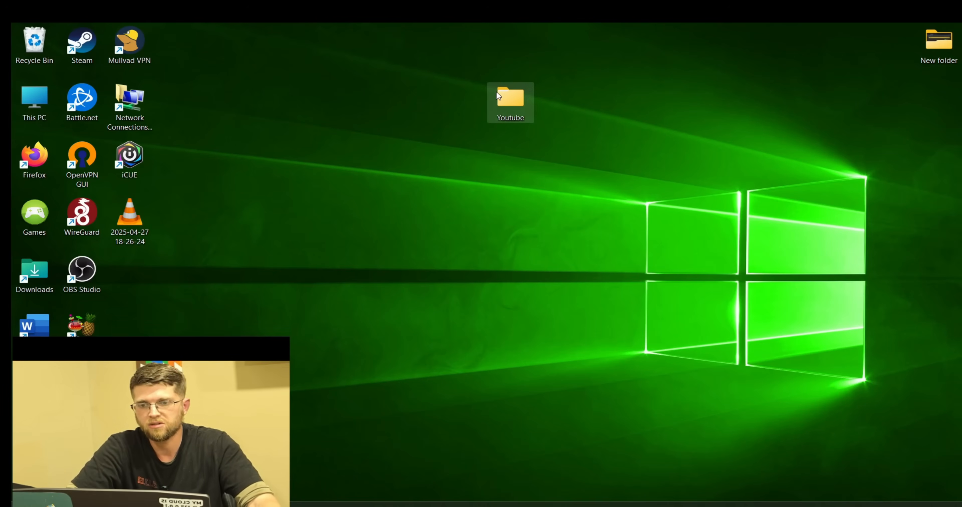
Check the desktop Youtube folder's actions, then leave the folder settings unchanged.
right_click(510, 102)
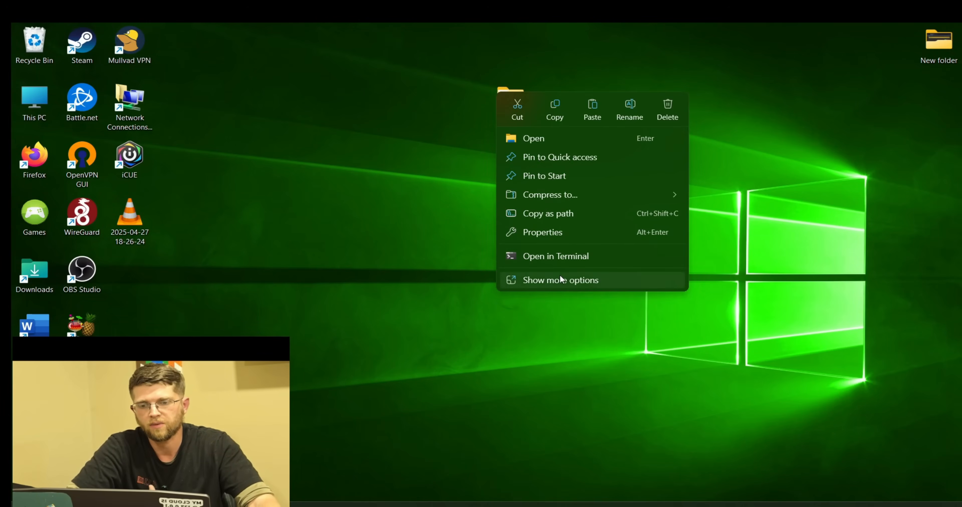
click(542, 232)
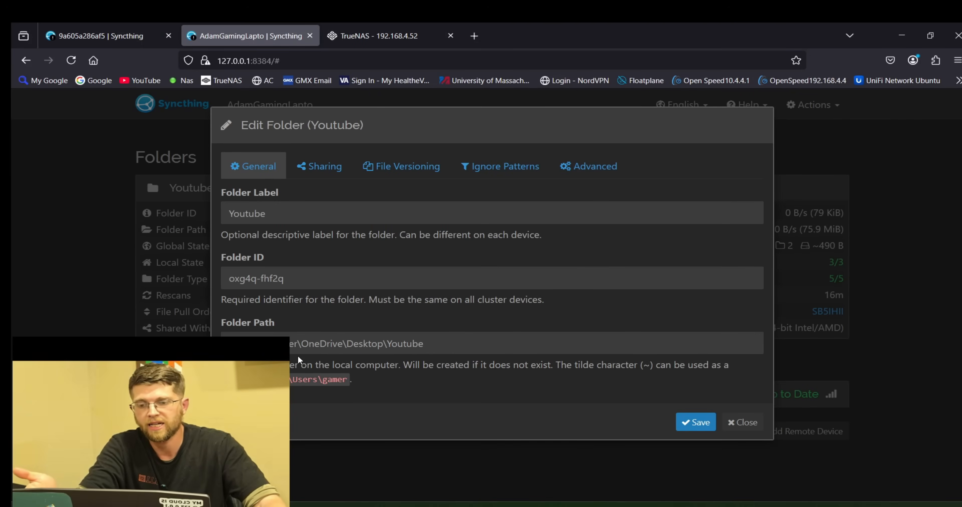
click(742, 423)
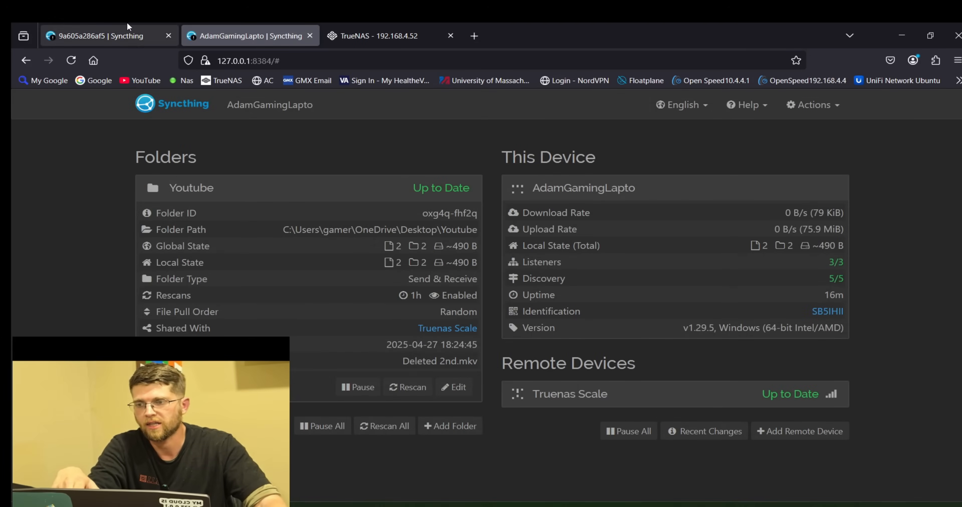
View the syncthing app's storage in TrueNAS showing /mnt/Pool/Youtube mounted at /Youtube.
click(109, 35)
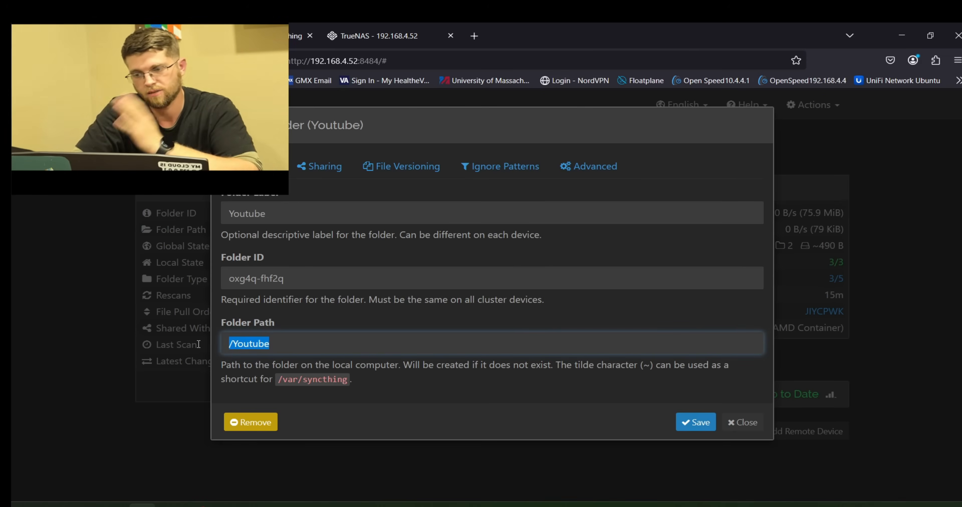
click(375, 35)
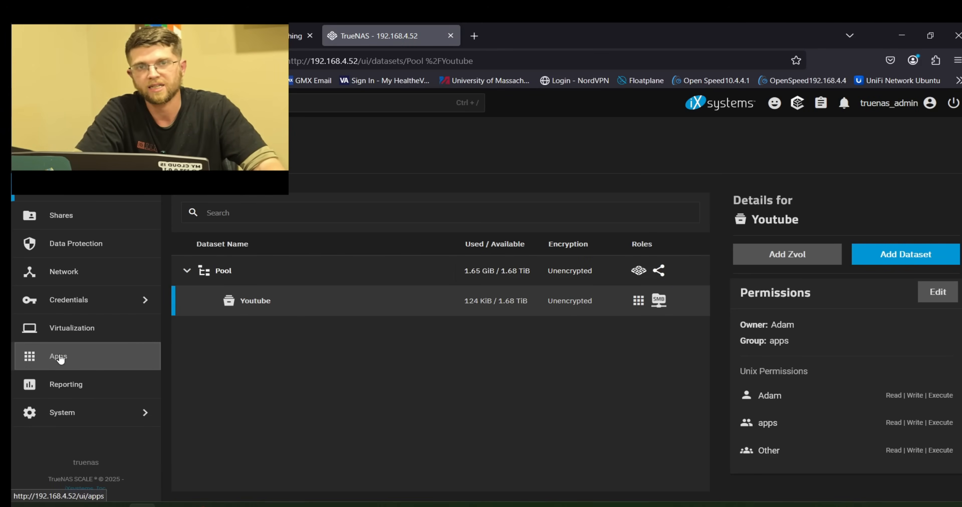
click(58, 357)
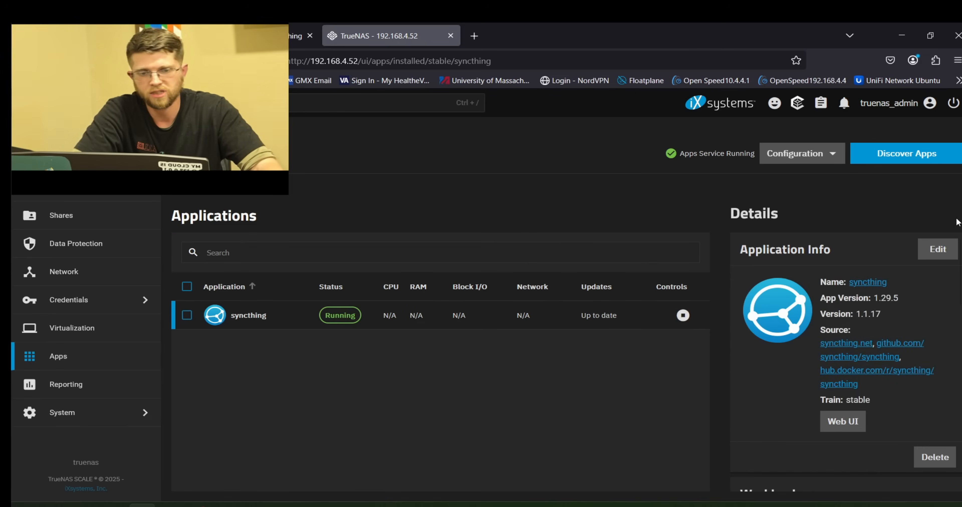
click(937, 249)
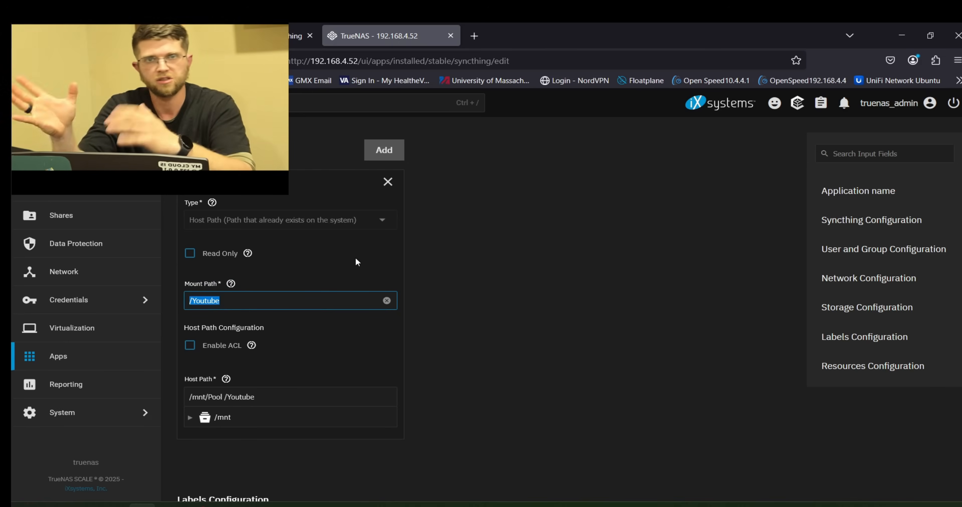
mouse_move(312, 286)
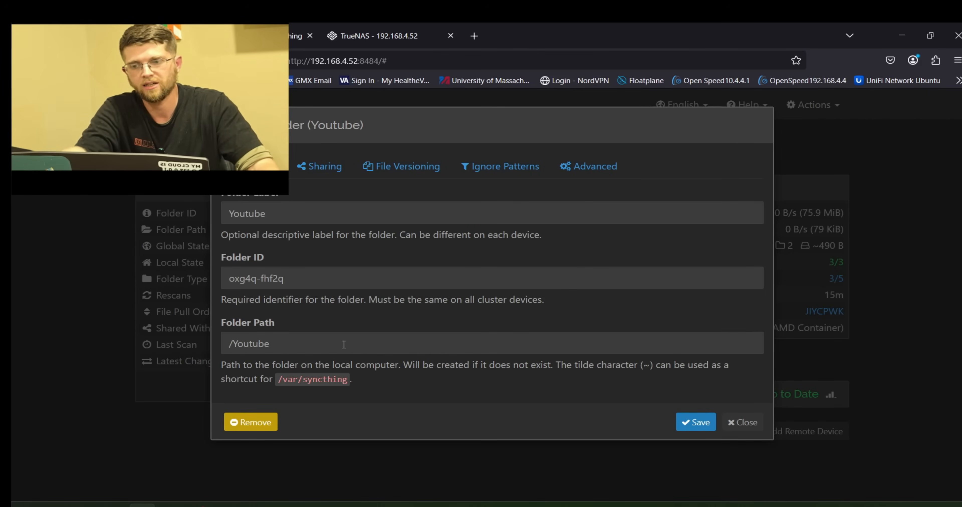
Review the NAS Youtube folder's advanced settings, including its Send & Receive type.
click(587, 167)
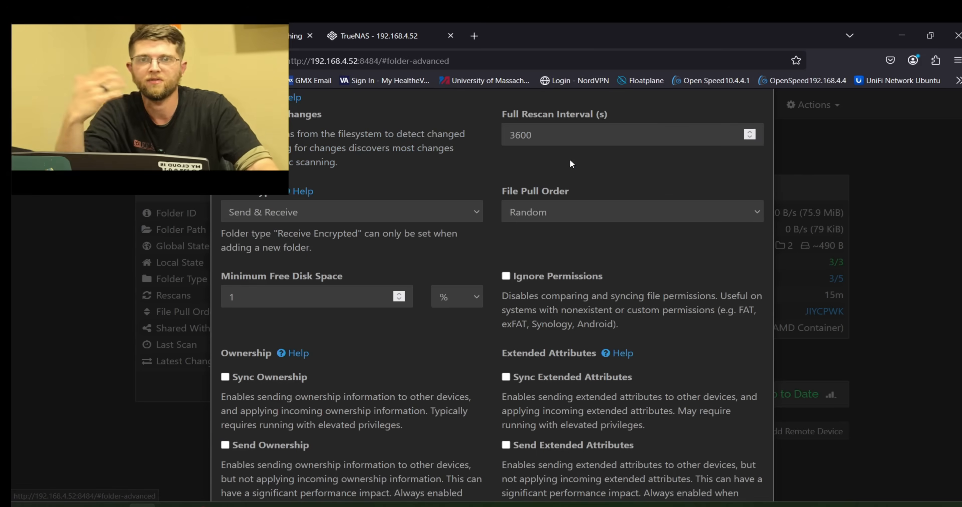
mouse_move(264, 216)
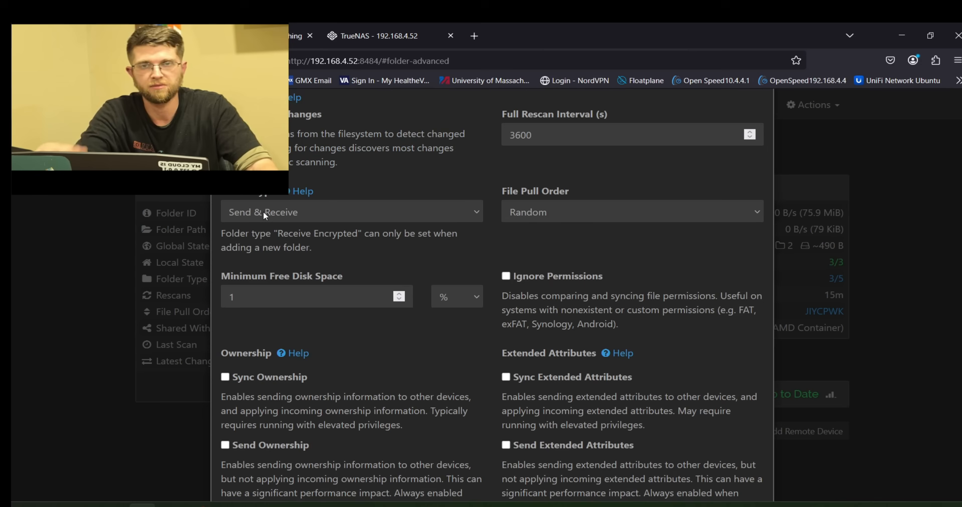
scroll(down, 3)
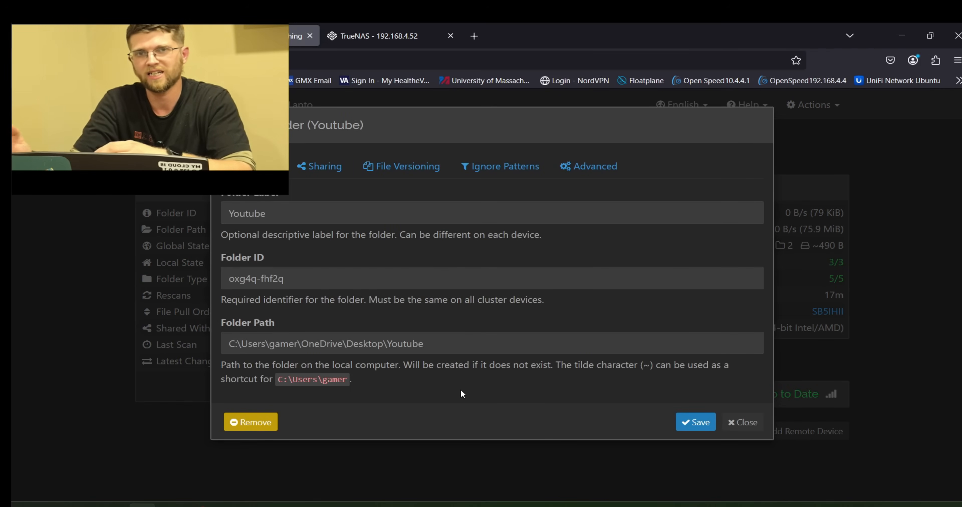
click(745, 422)
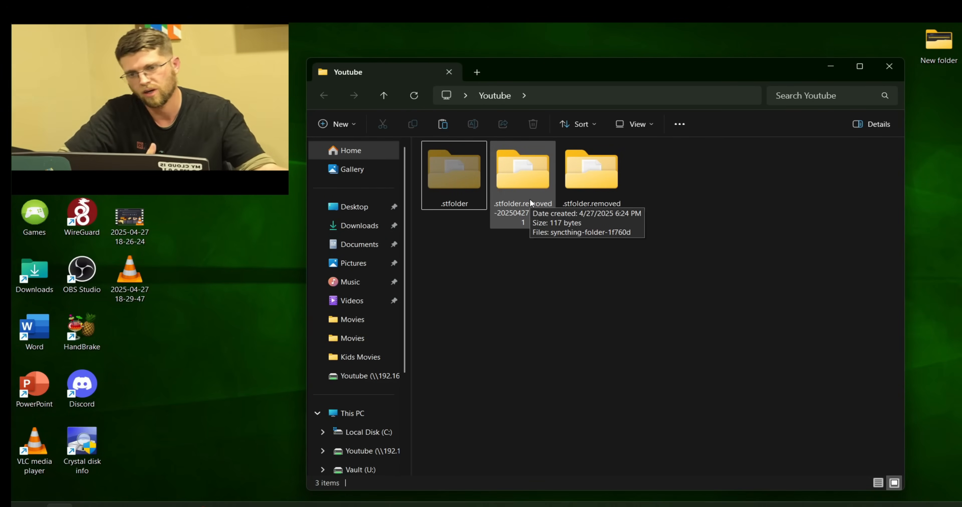
mouse_move(580, 264)
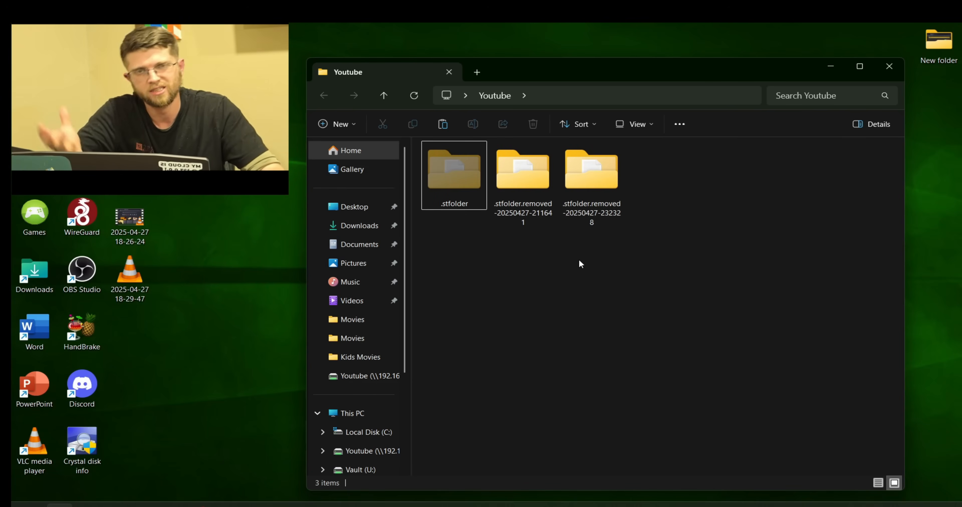
click(129, 218)
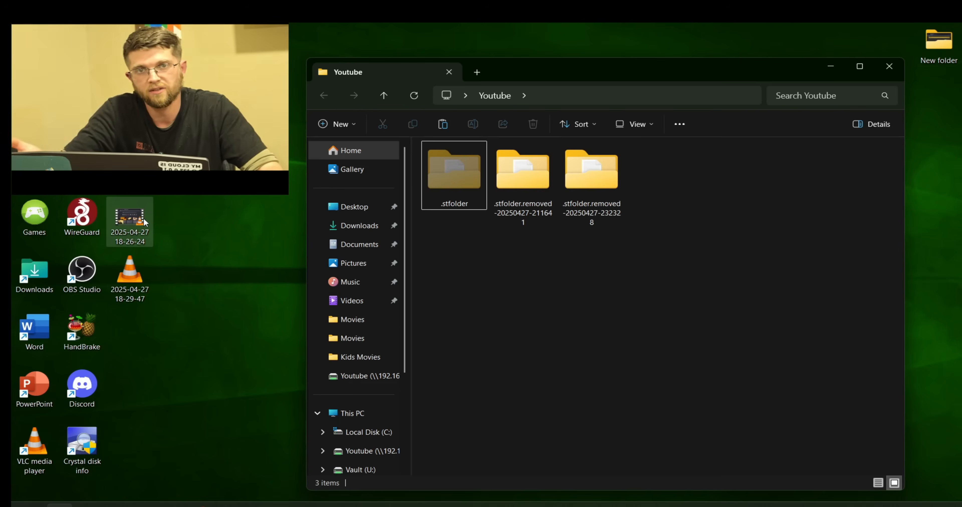
drag(129, 218, 613, 264)
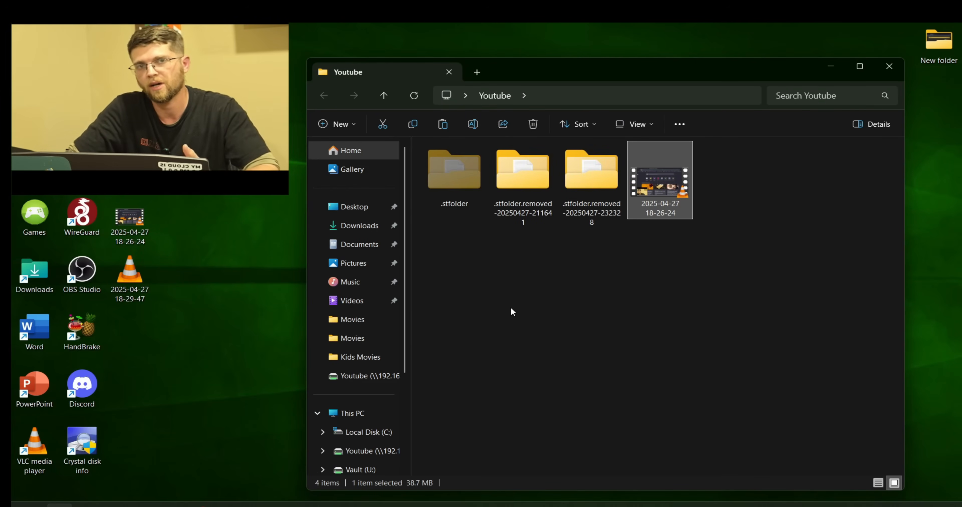
View the NAS Youtube (T:) share as large icons to see the synced recording, then return locally.
click(626, 72)
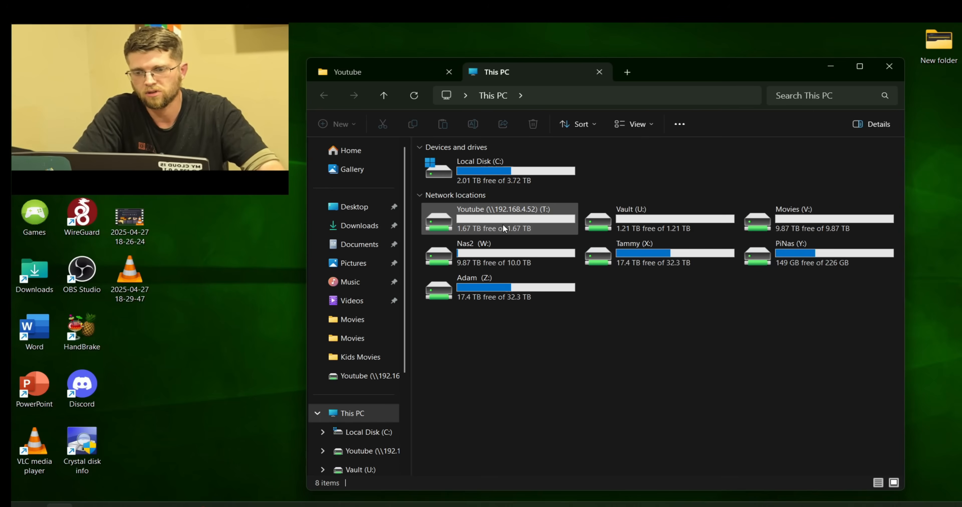
click(633, 124)
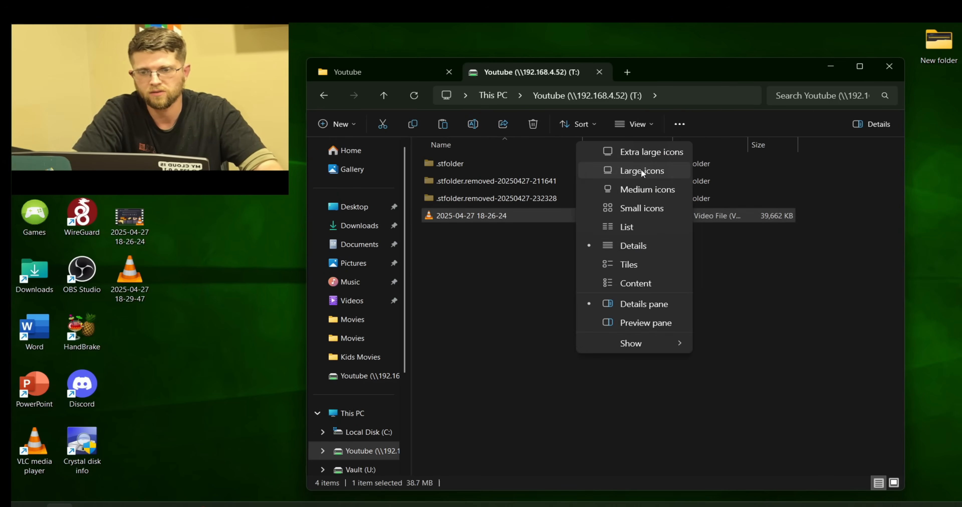
click(641, 171)
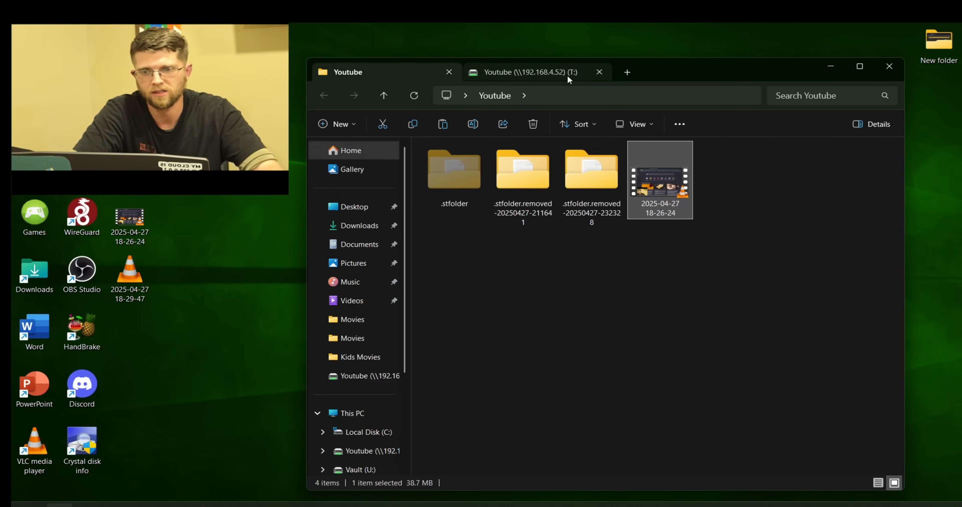
click(527, 71)
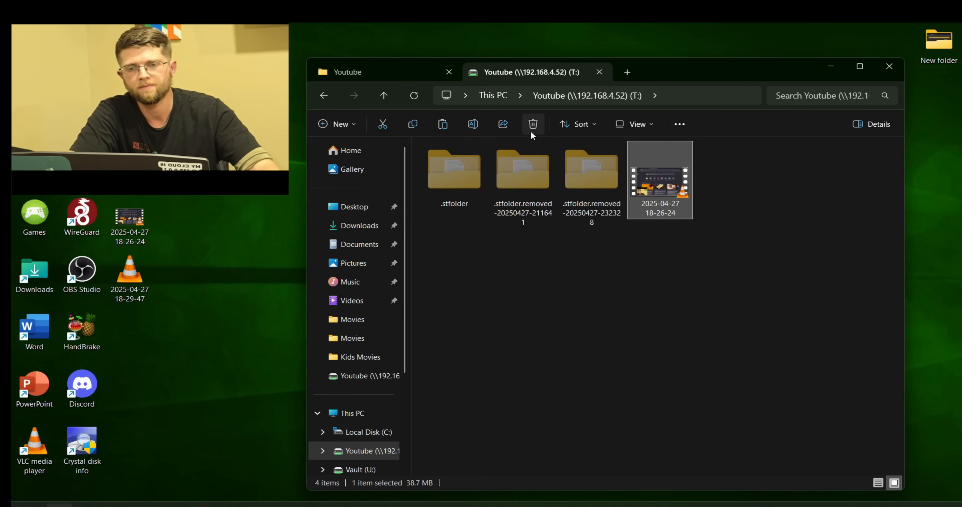
click(347, 72)
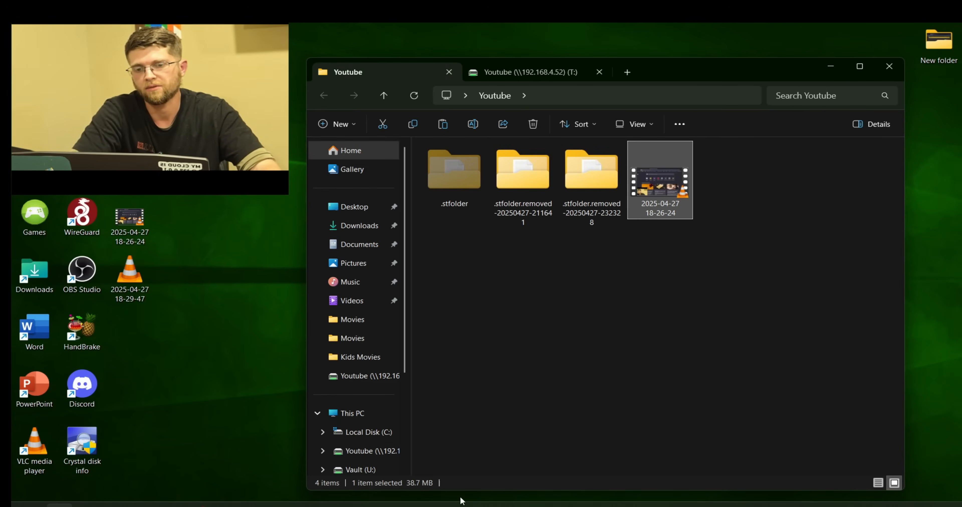